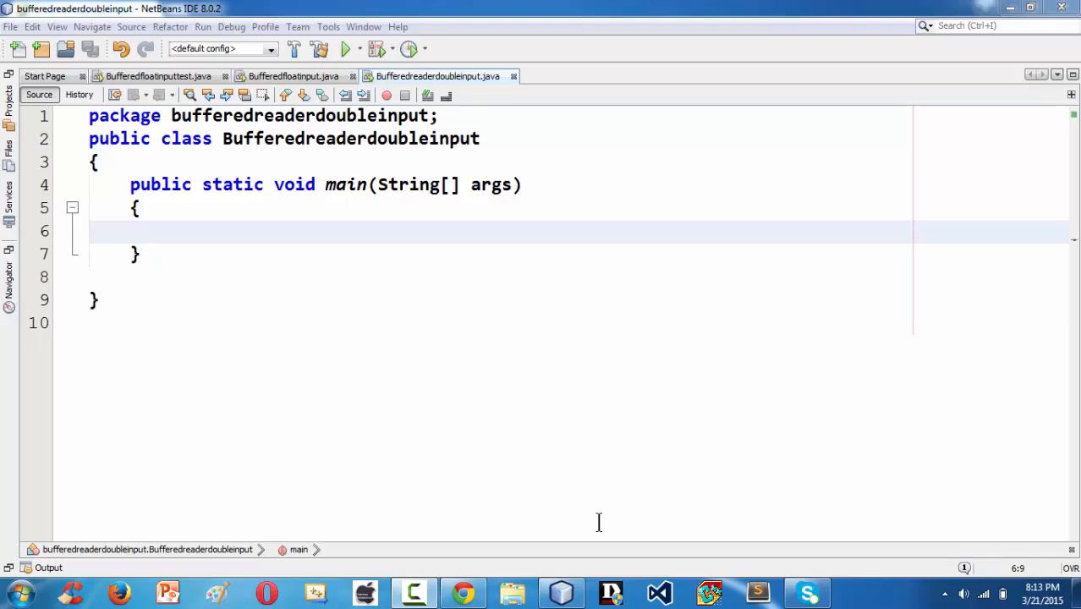
mouse_move(215, 10)
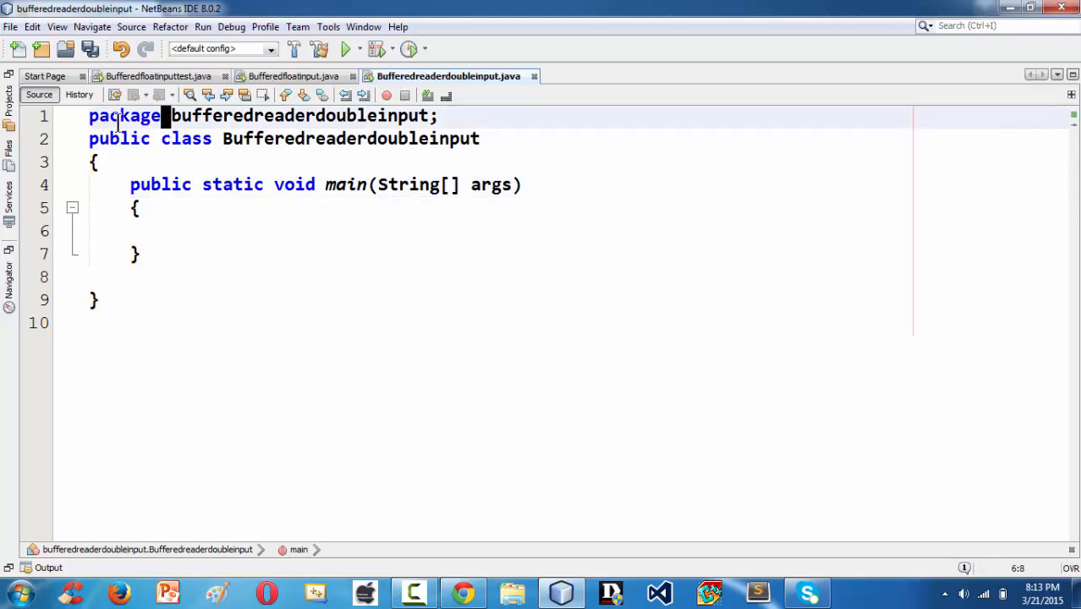
Step: Add import java.io.*; below the package declaration
text(in)
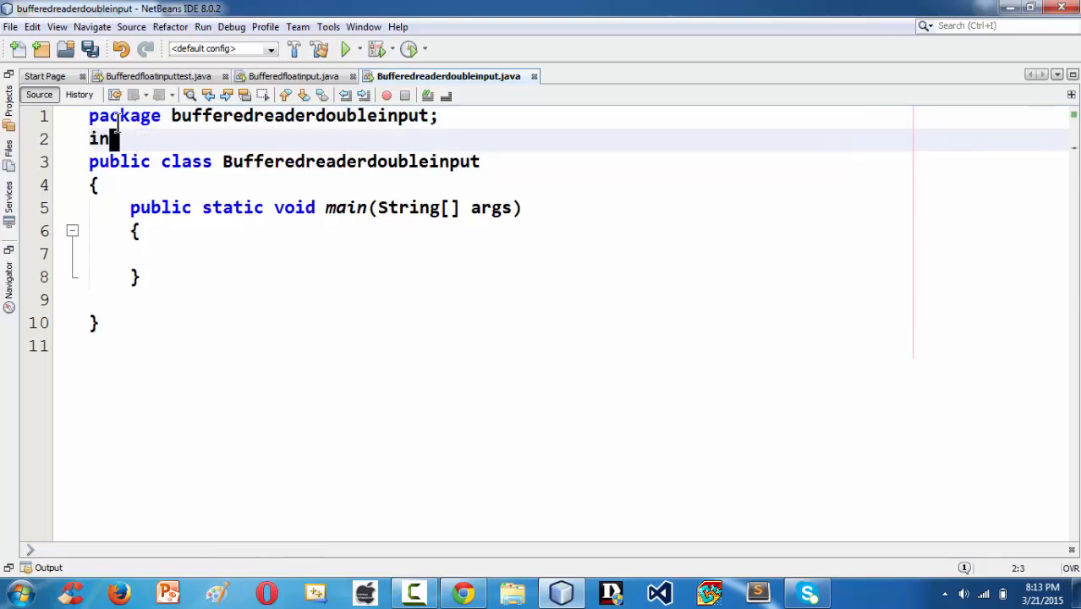
text(po)
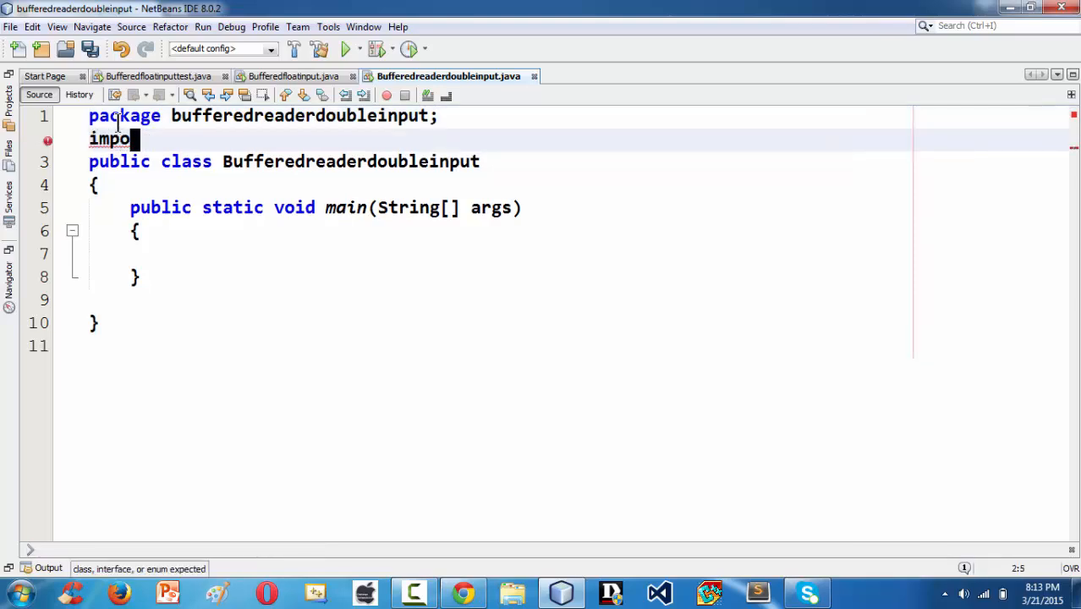
text(rt)
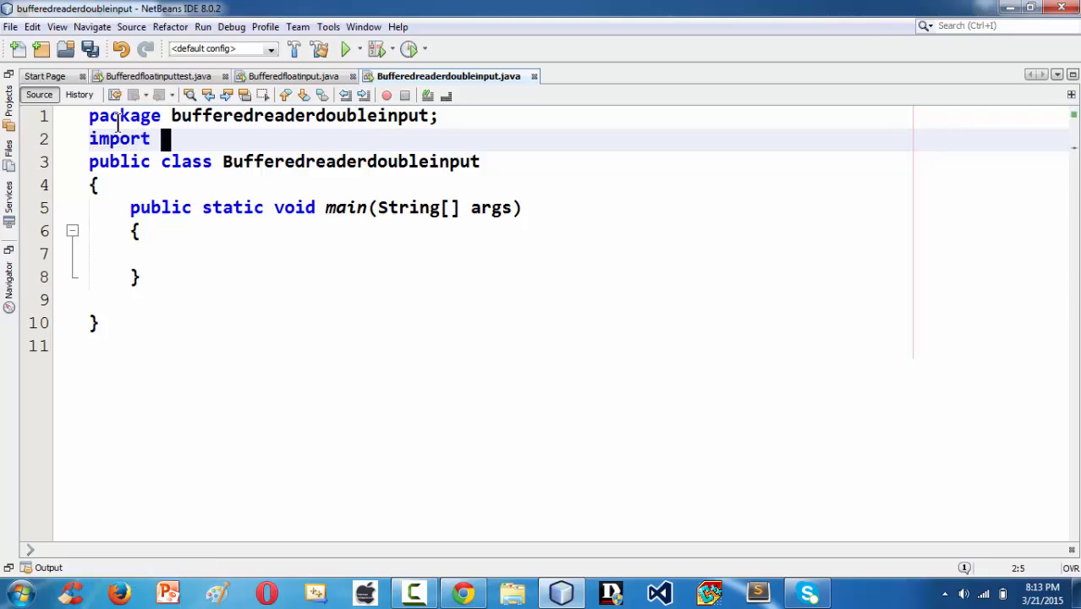
text(java.io.*)
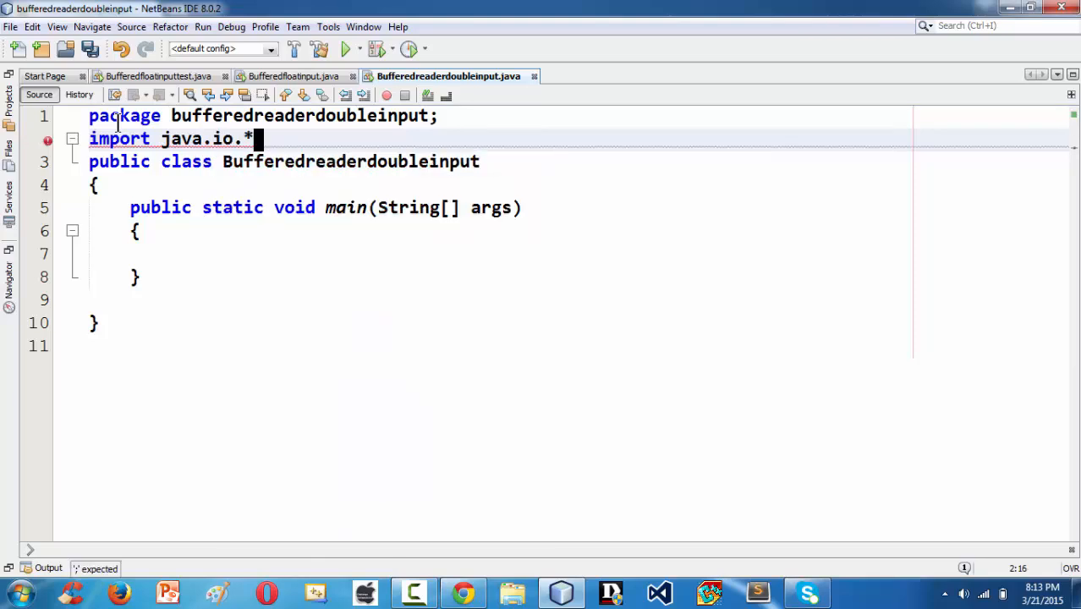
text(;)
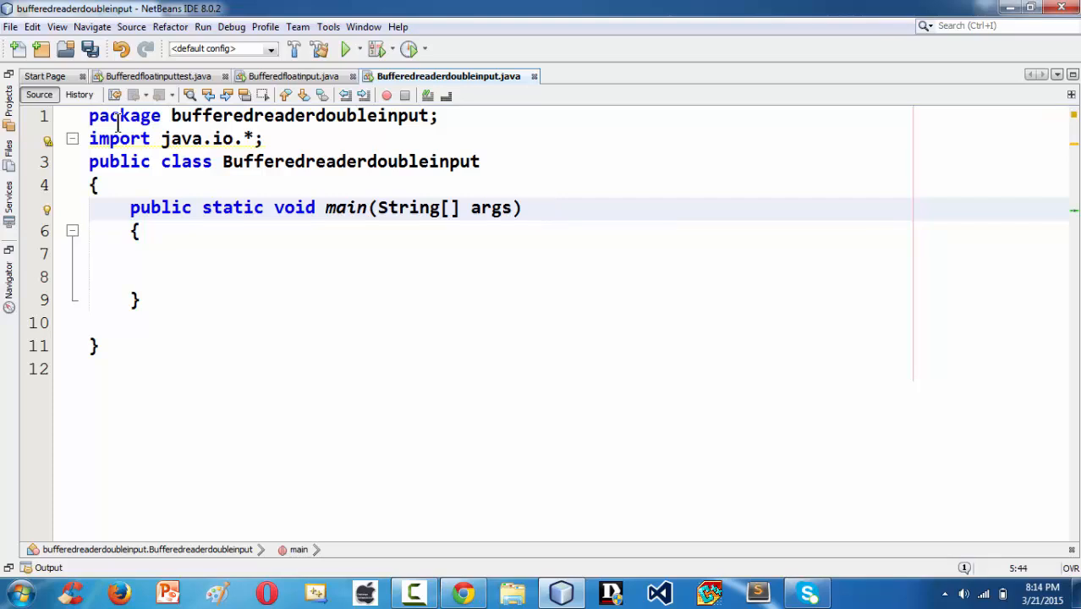
Step: Add throws IOException to the main method signature
text(throe)
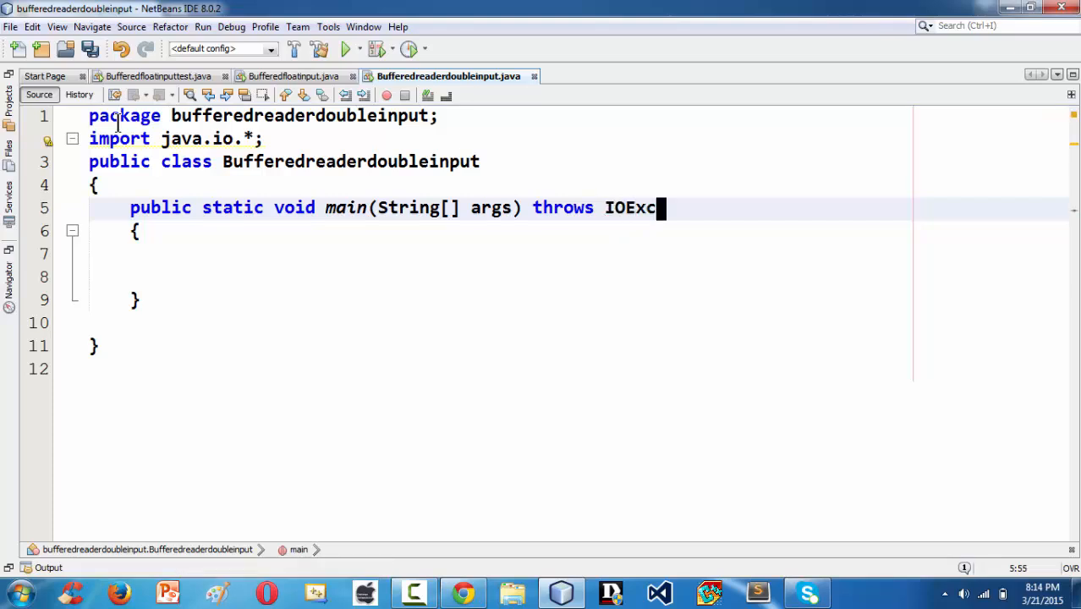
text(eption)
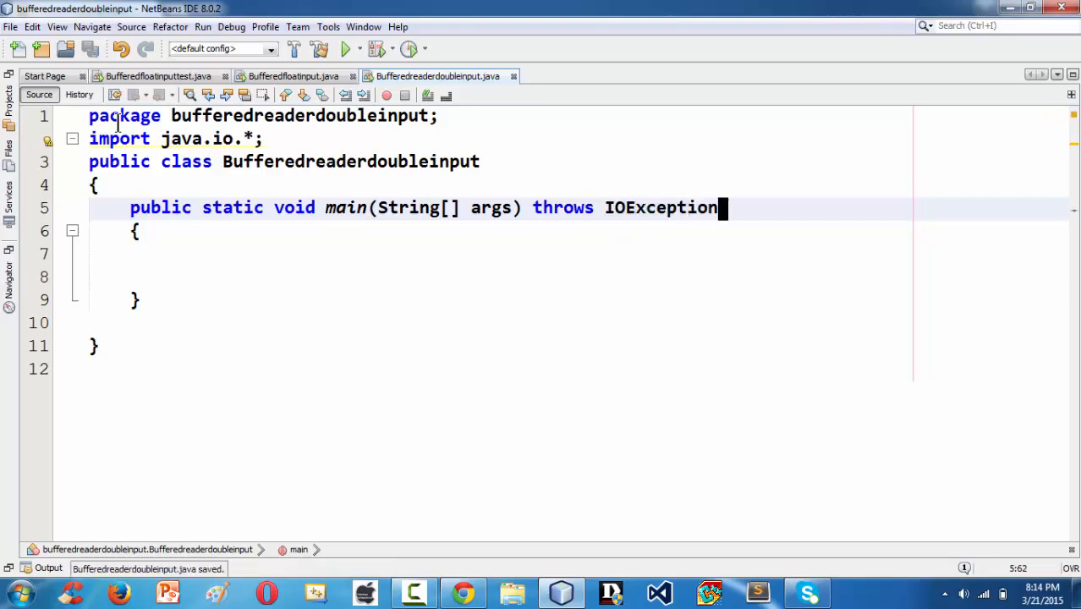
click(166, 254)
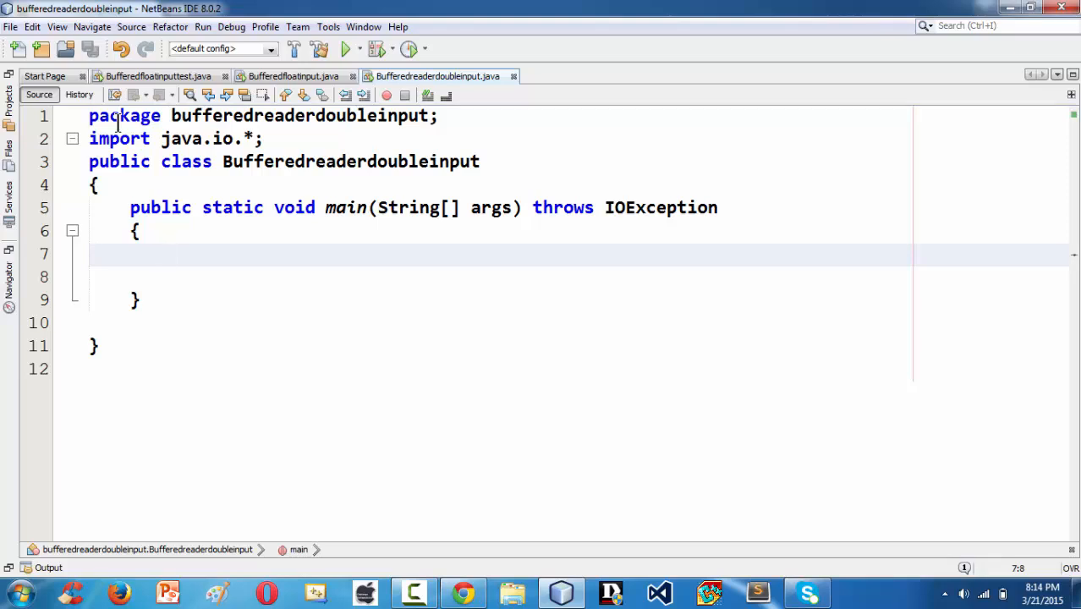
Step: Declare double db and begin BufferedReader br = new BufferedReader(new ...)
text(double db;)
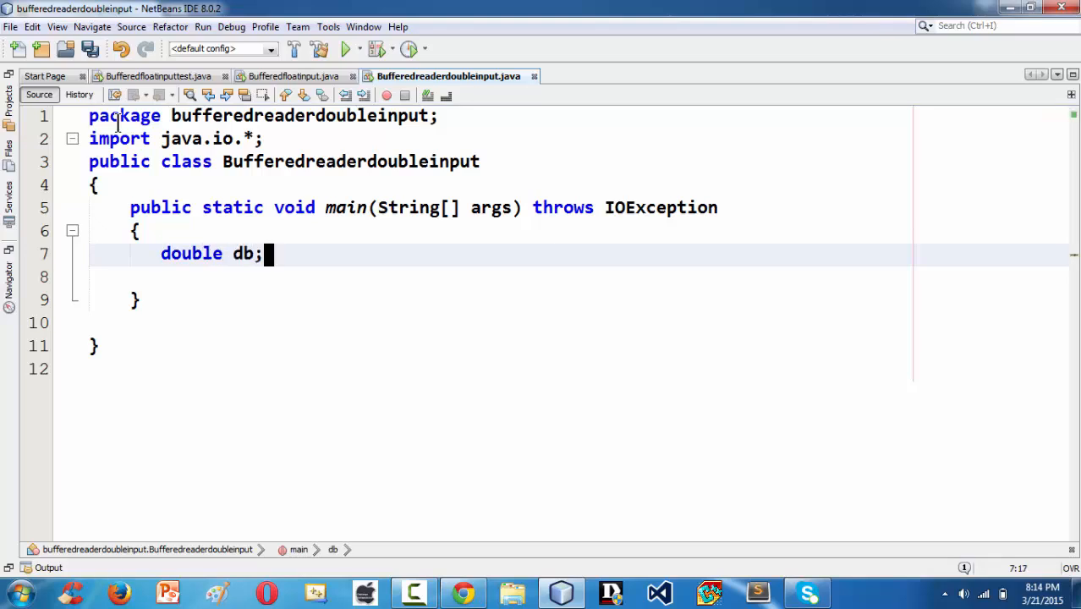
text(B)
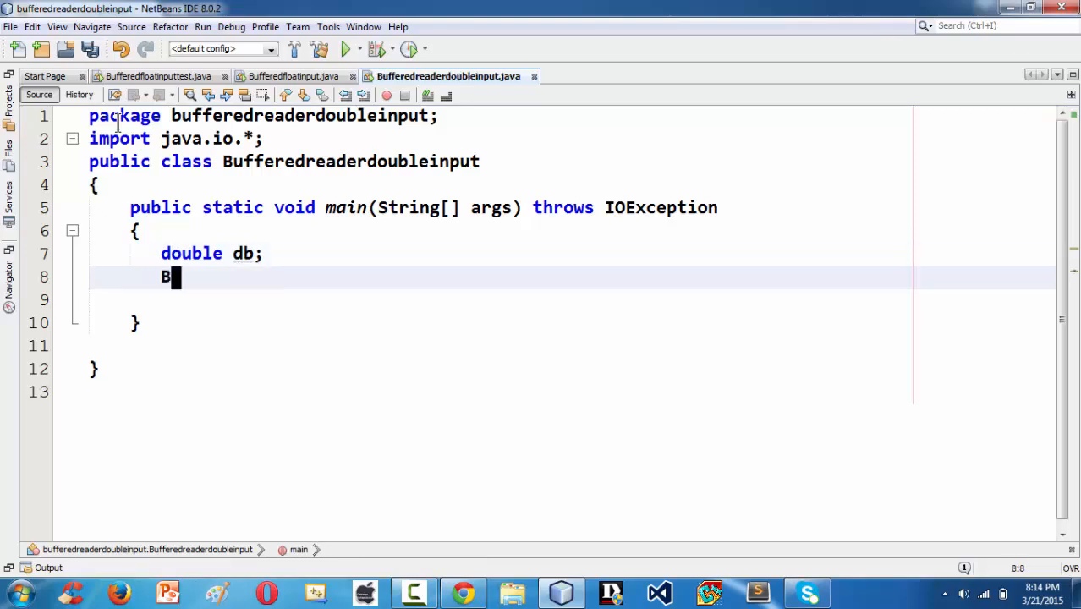
text(uffere)
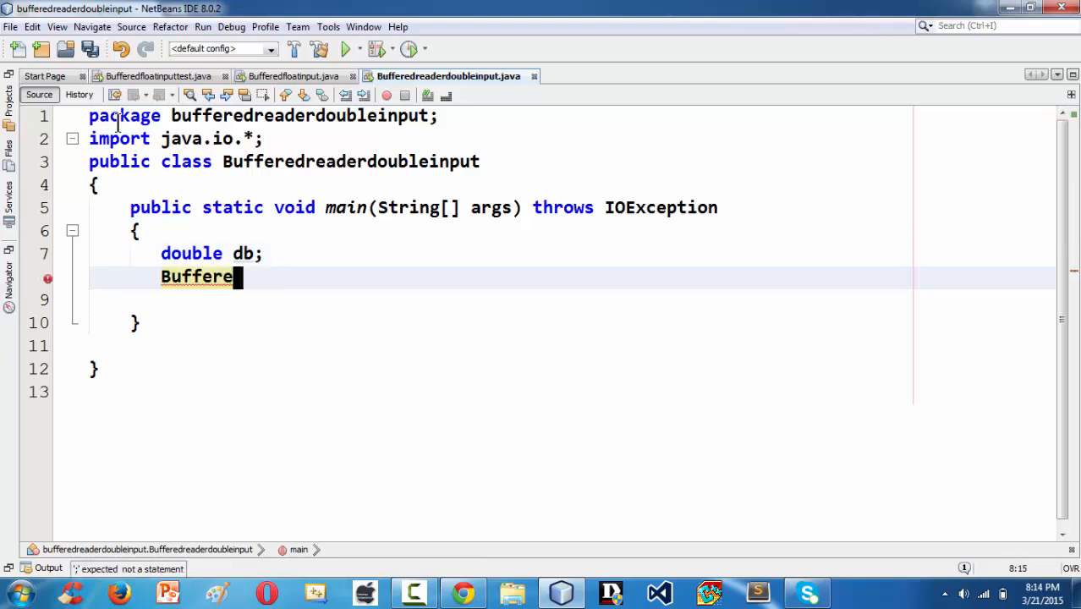
text(dReader)
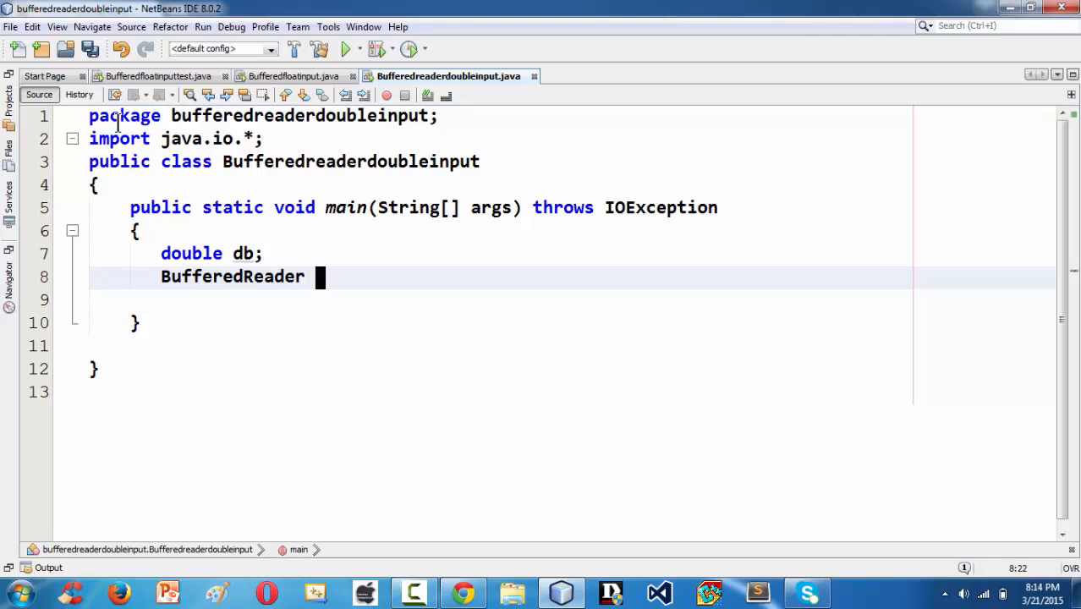
text(br =)
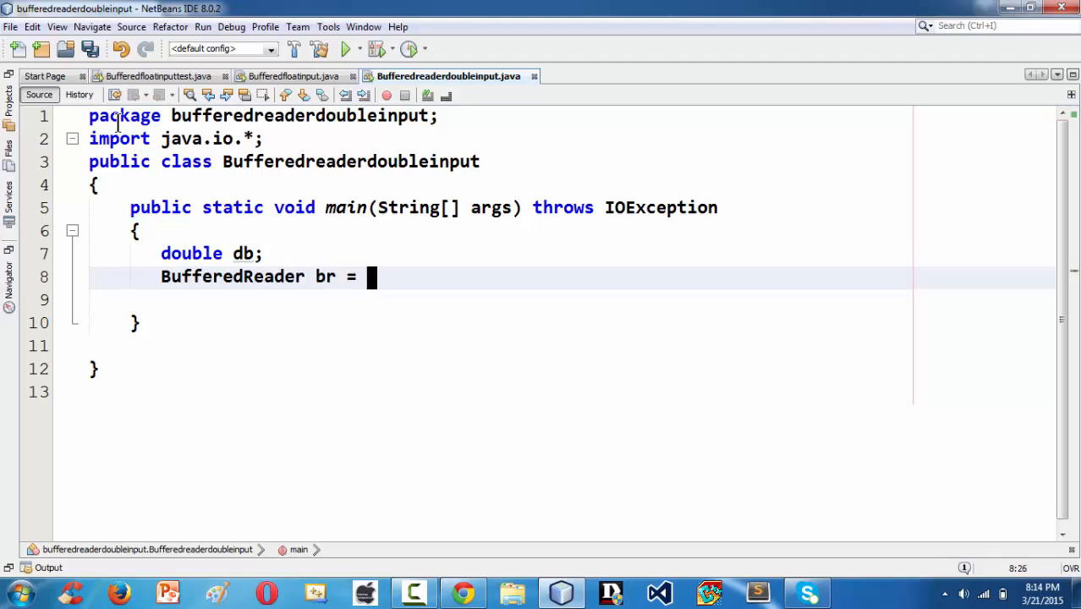
text(new)
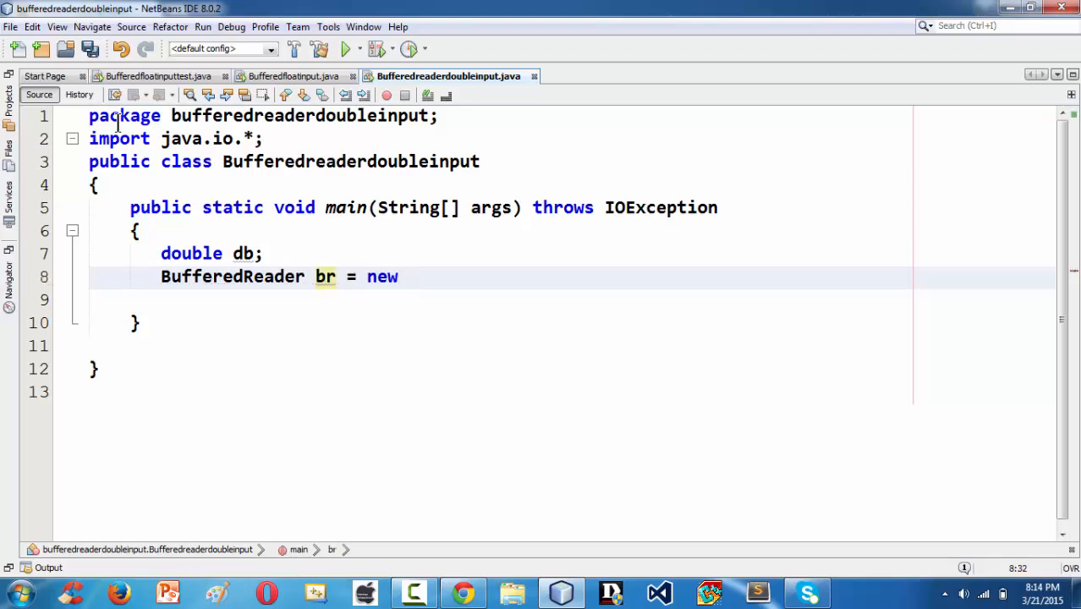
text(Buffered)
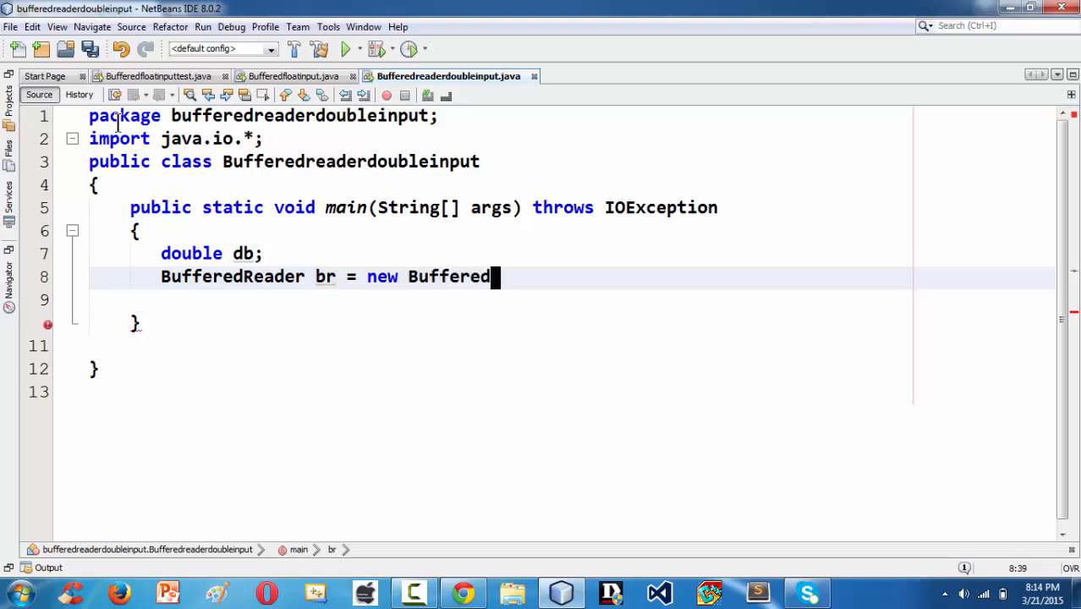
text(Reader)
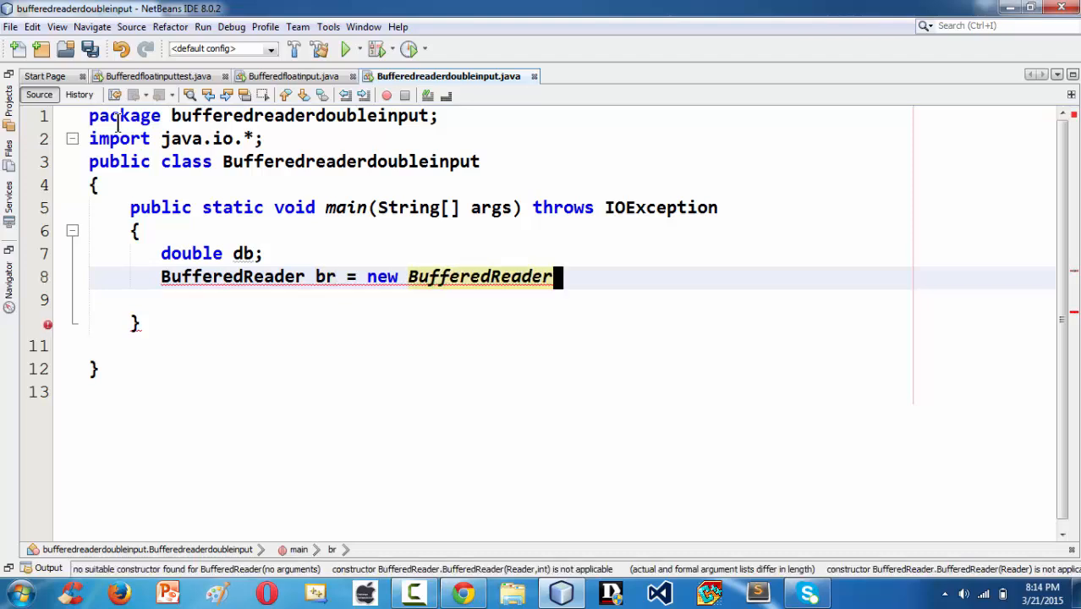
text((new)
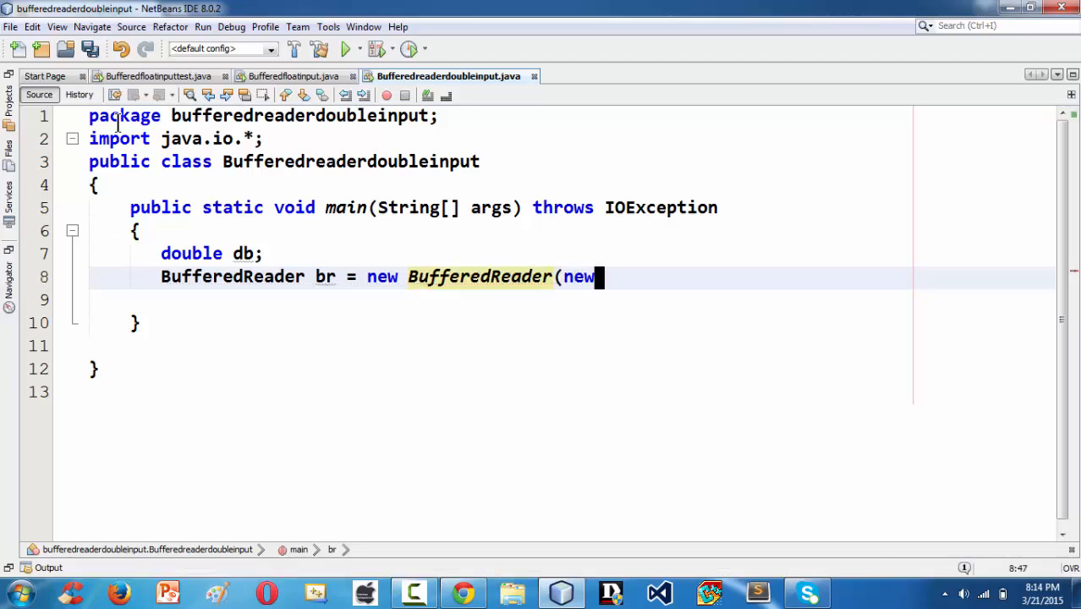
Step: Complete br's initializer with new InputStreamReader(System.in));
text(Input)
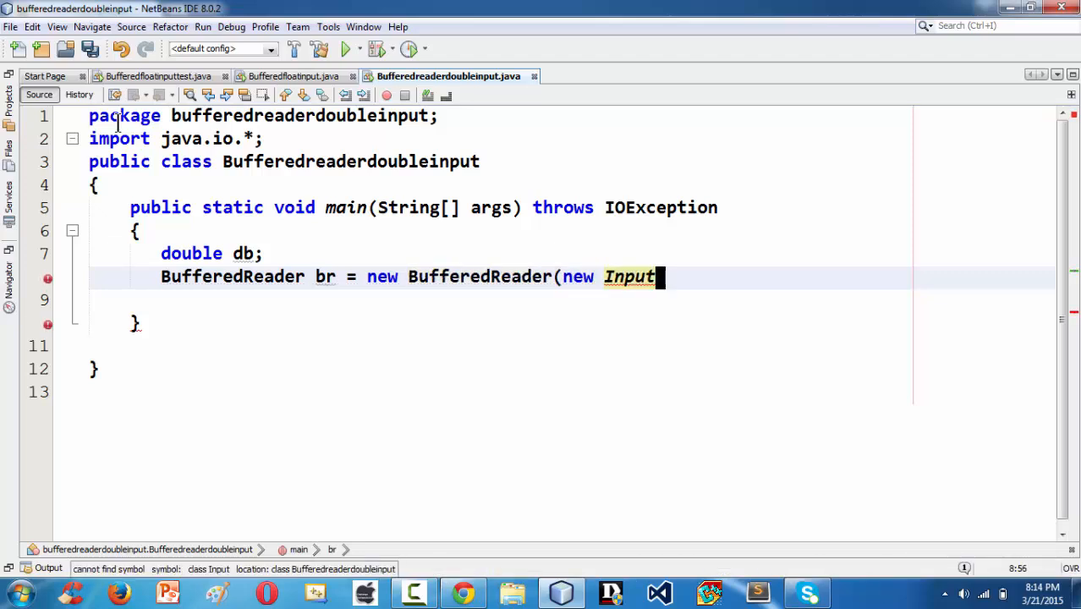
text(Stre)
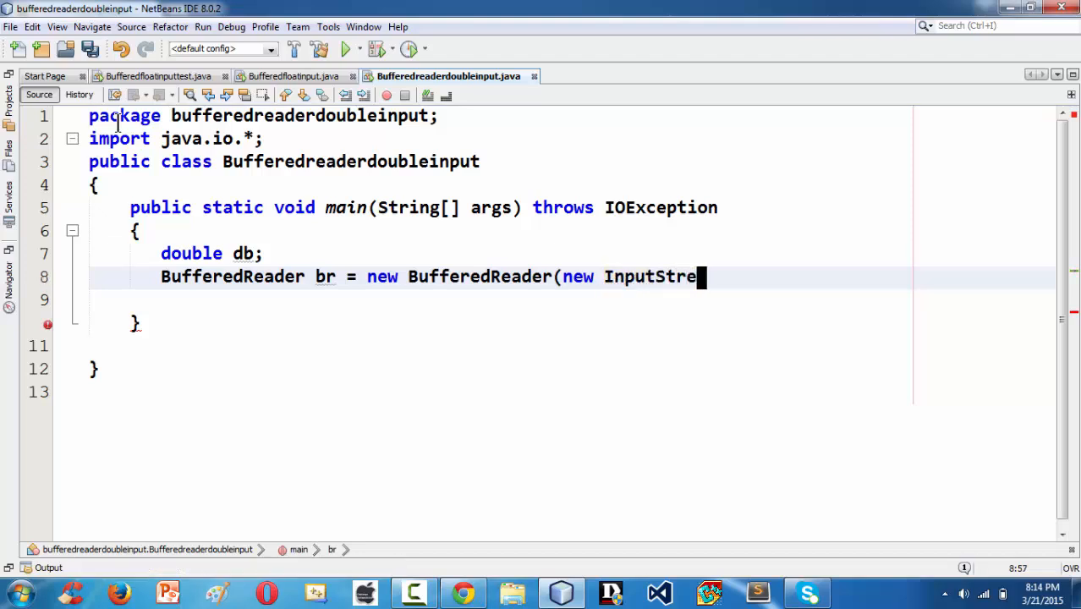
text(rea)
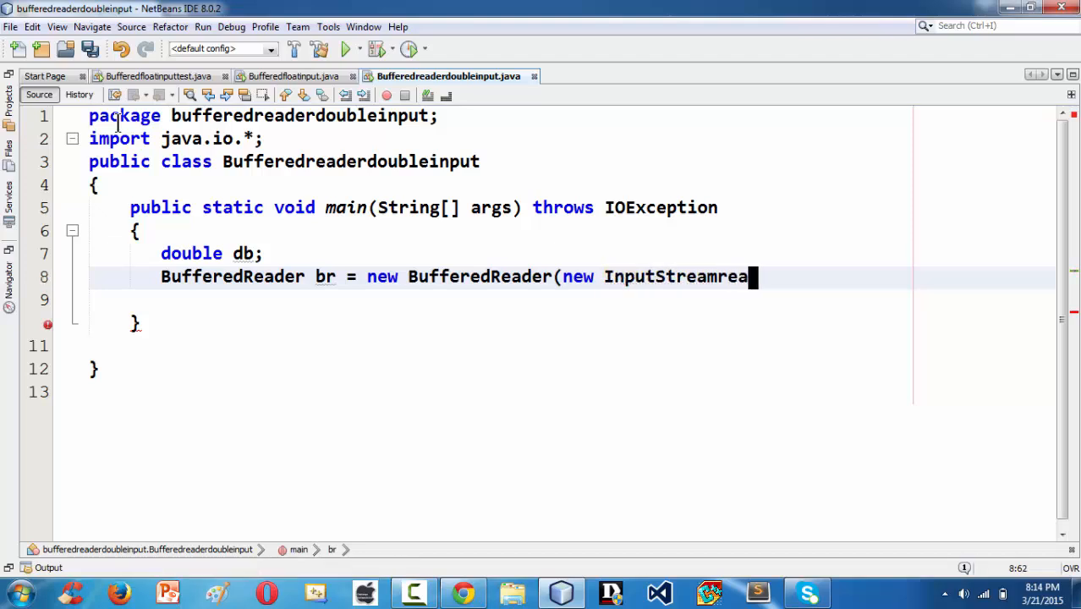
key(BackSpace)
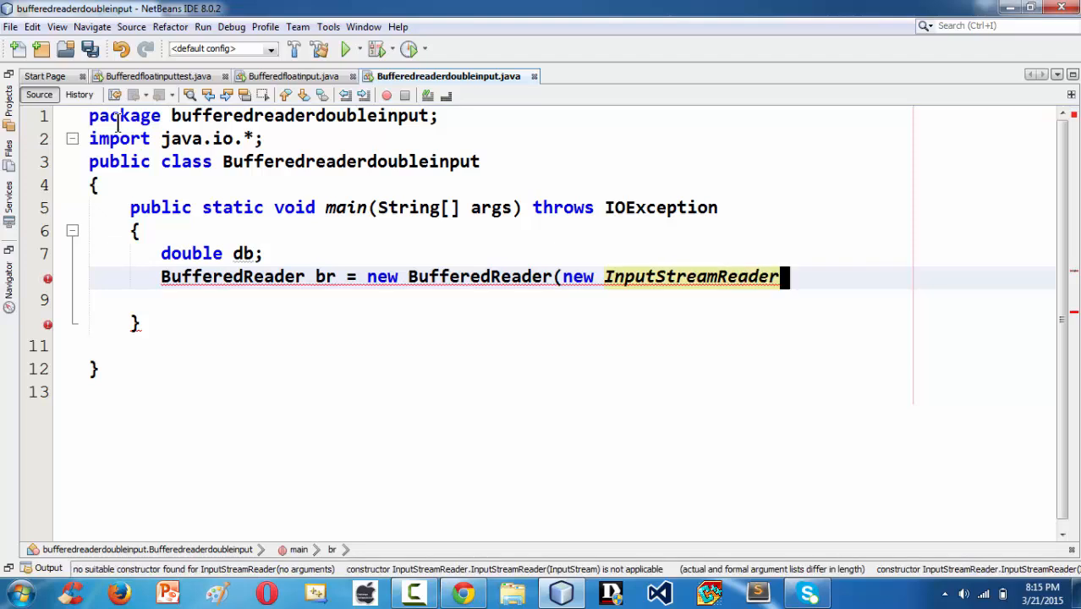
text(())
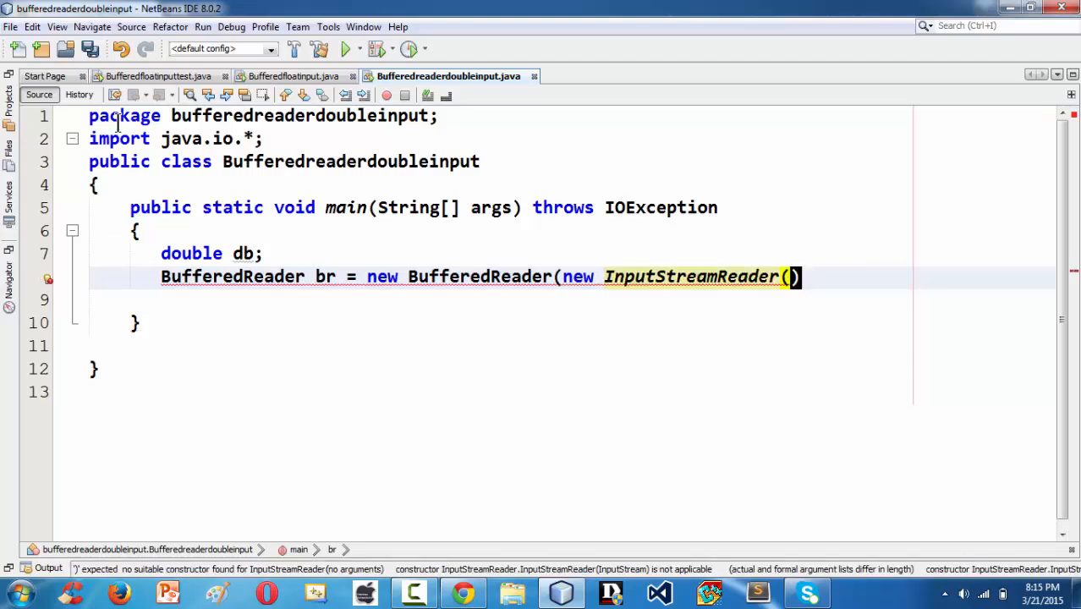
text(S)
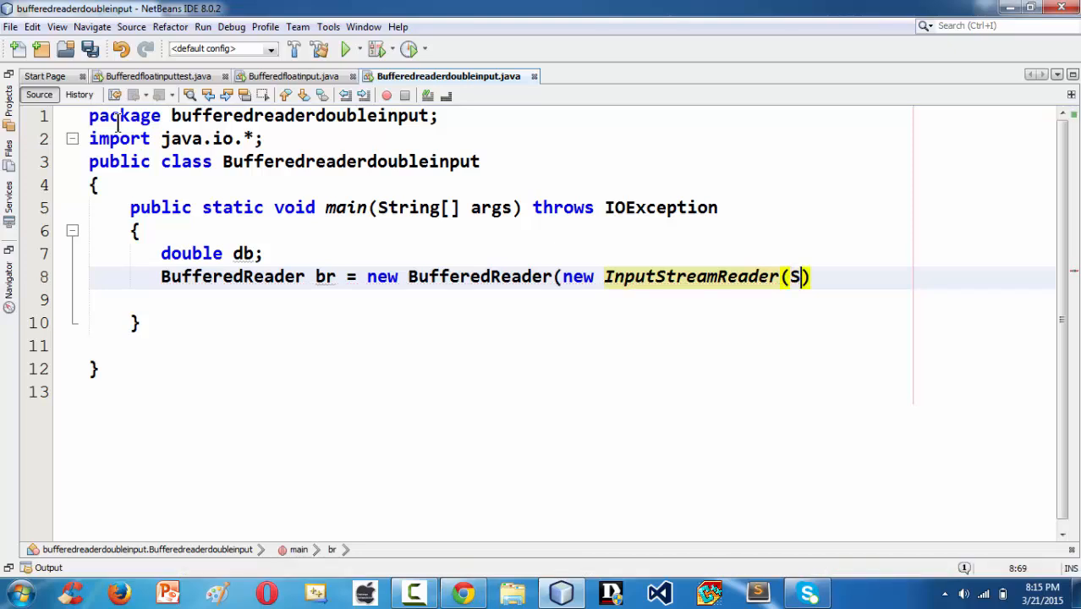
text(ystem.)
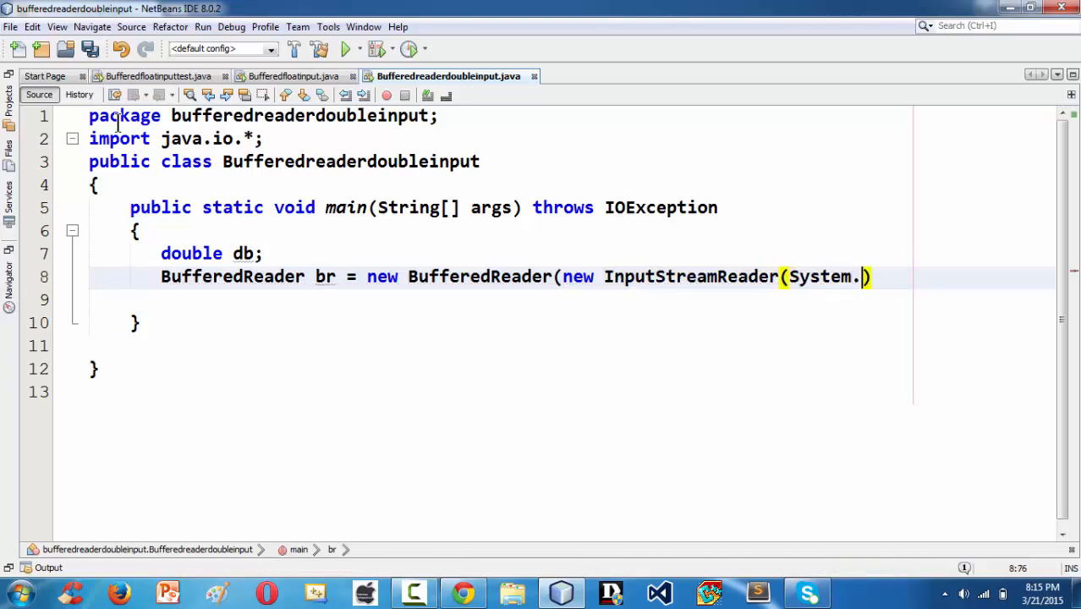
text(in)))
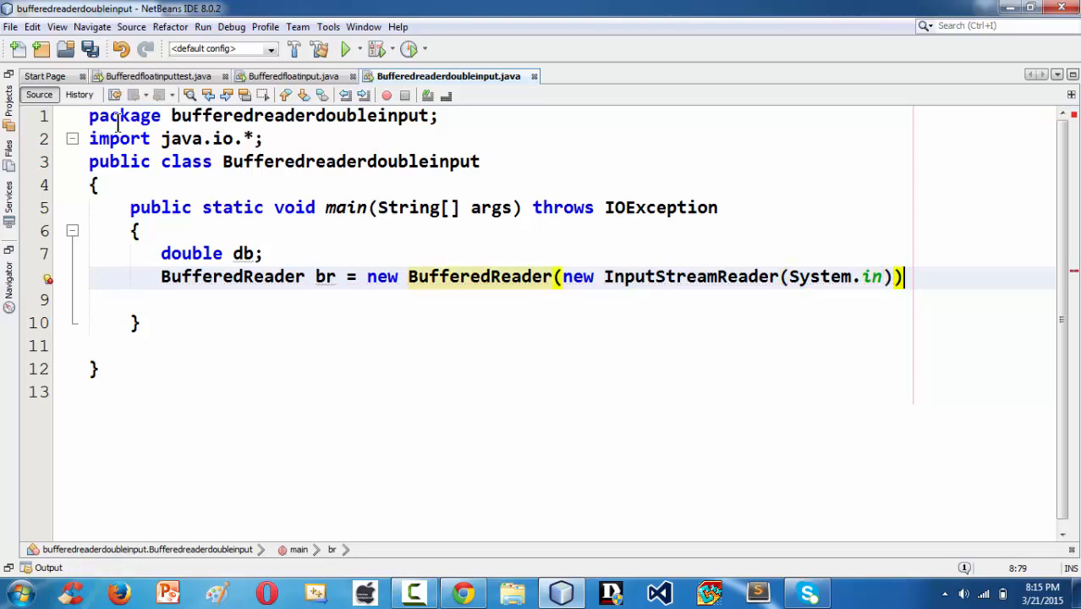
text(;)
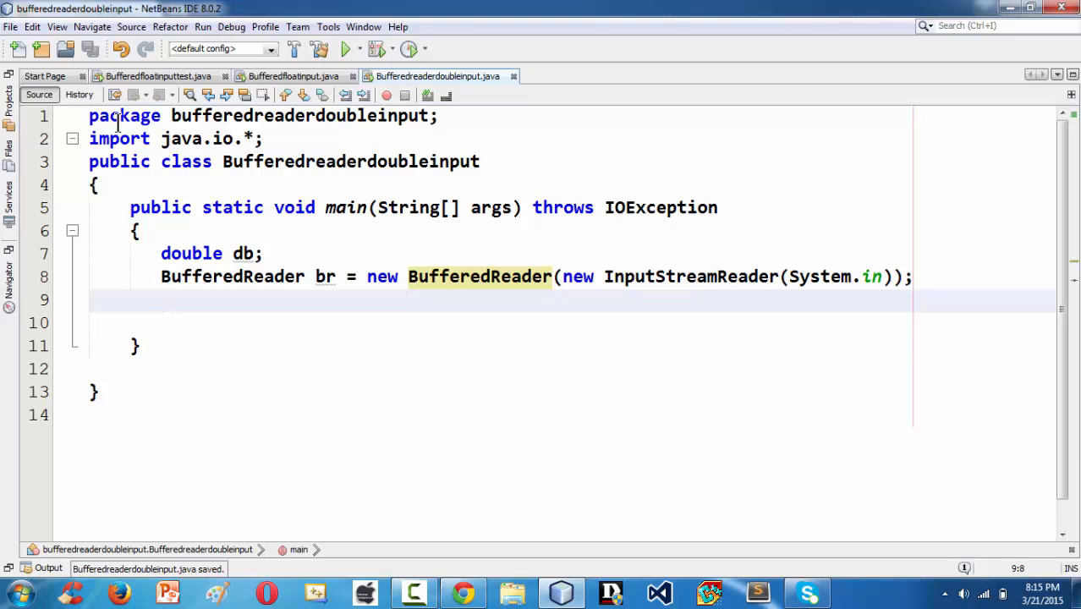
Step: Add System.out.println("Enter some double value = ") after the BufferedReader line
text(System.o)
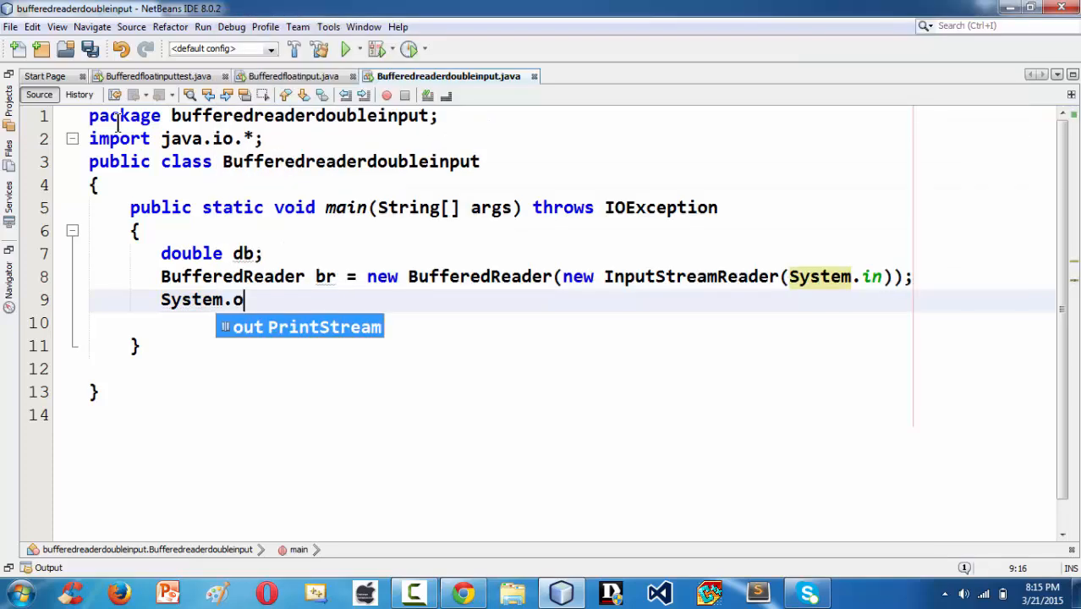
text(ut.)
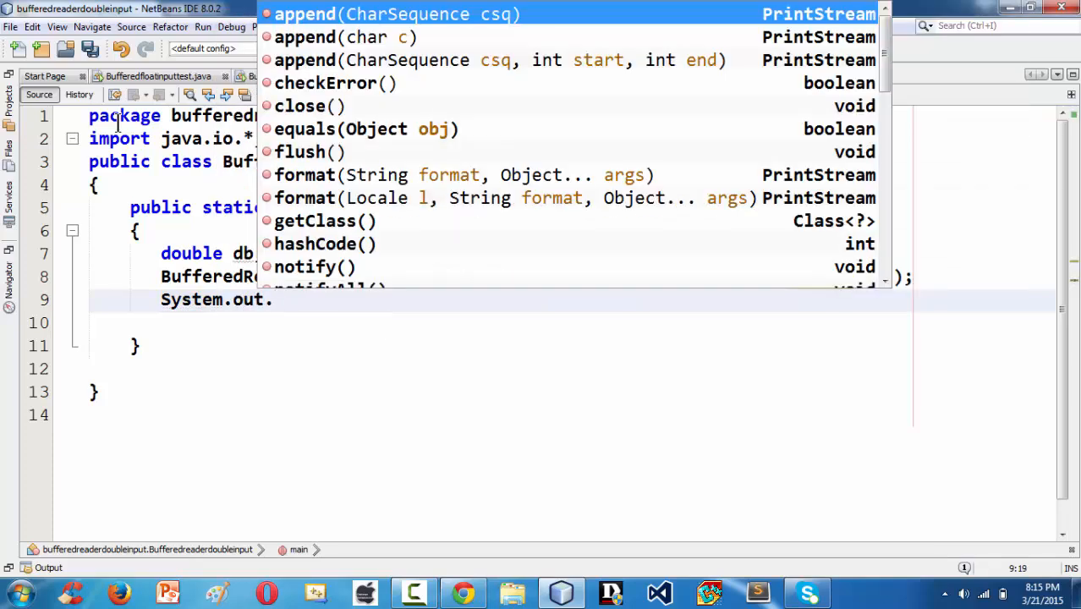
text(println();)
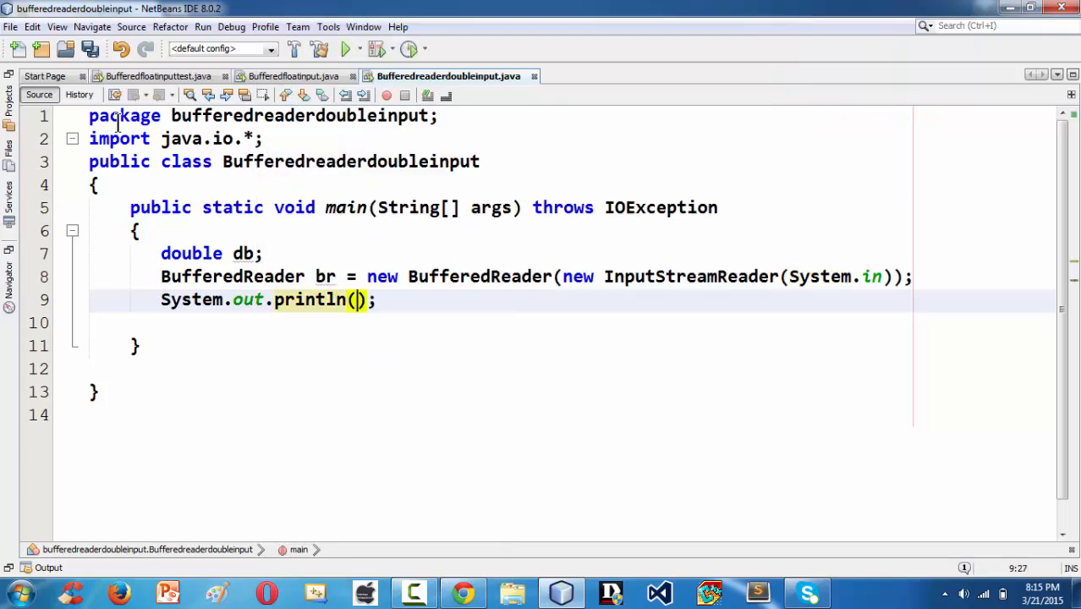
text(")
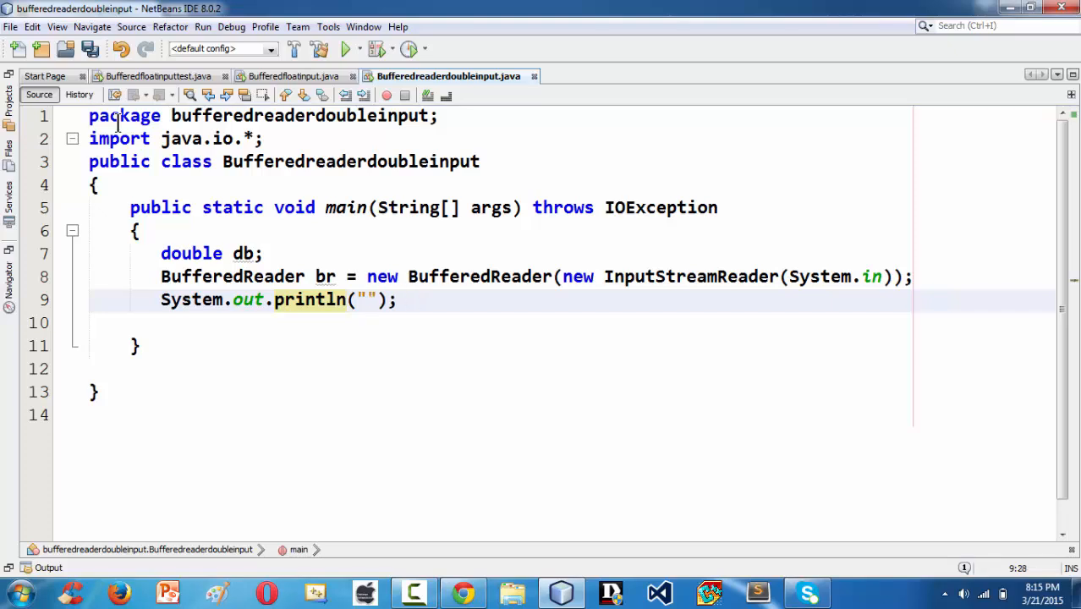
text(Enter some)
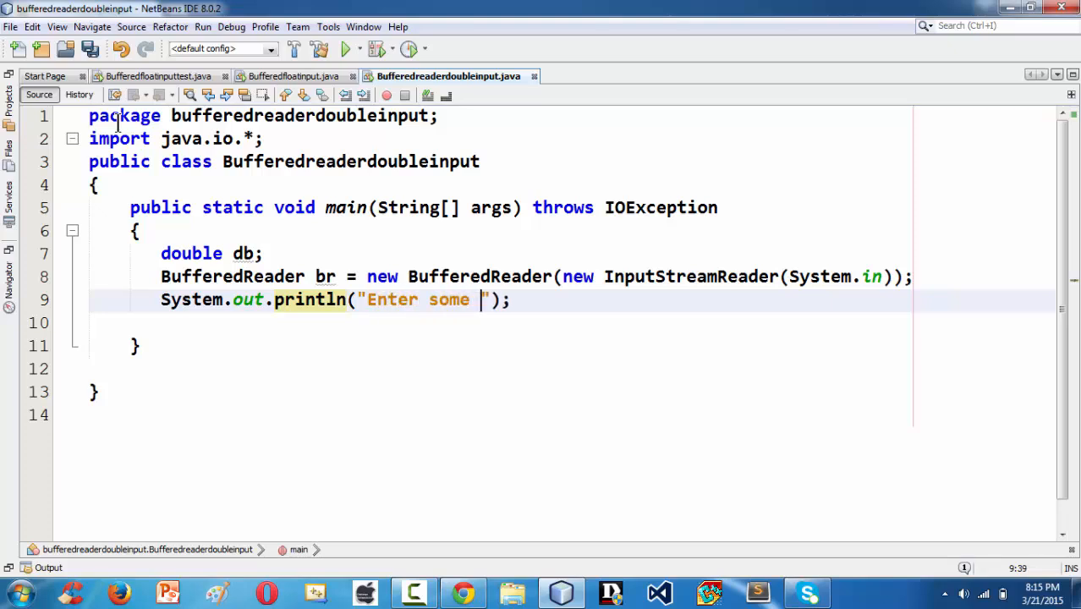
text(double va)
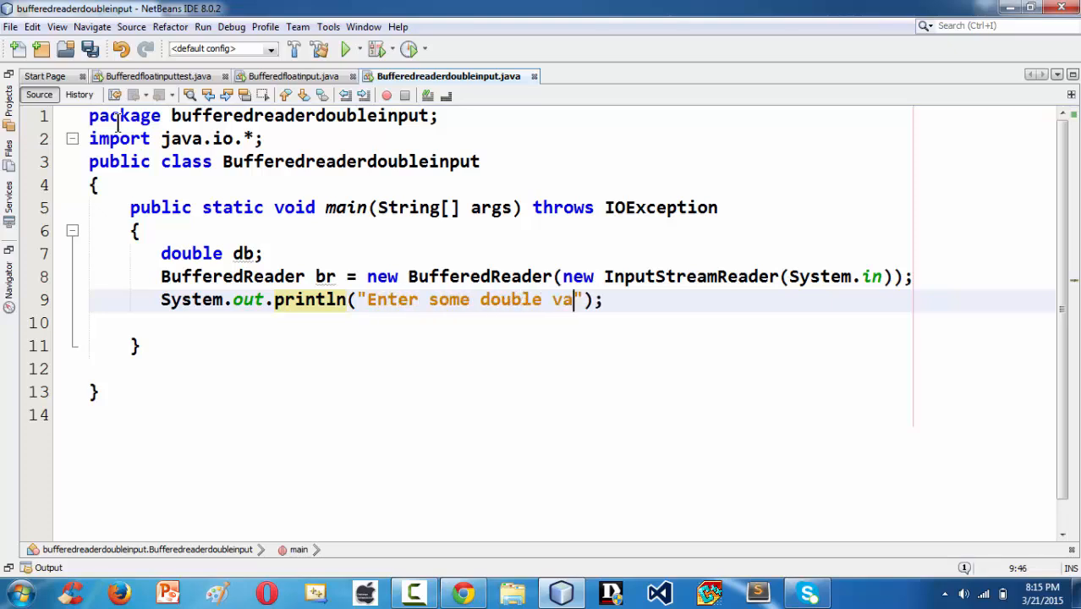
text(lue =)
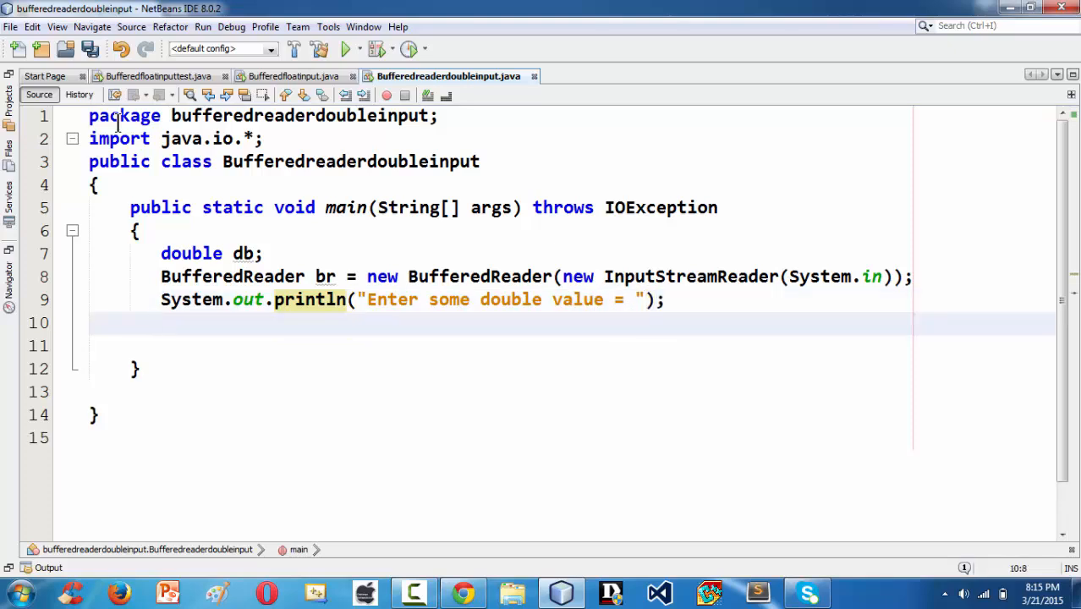
Step: Start the assignment db = Double, removing a mistyped br
text(b)
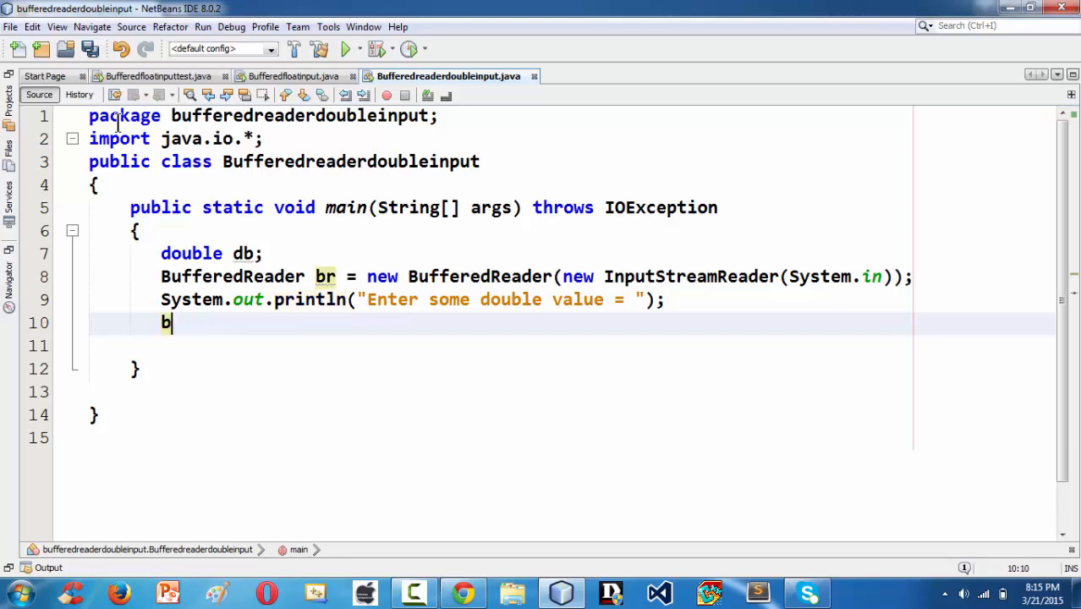
text(d)
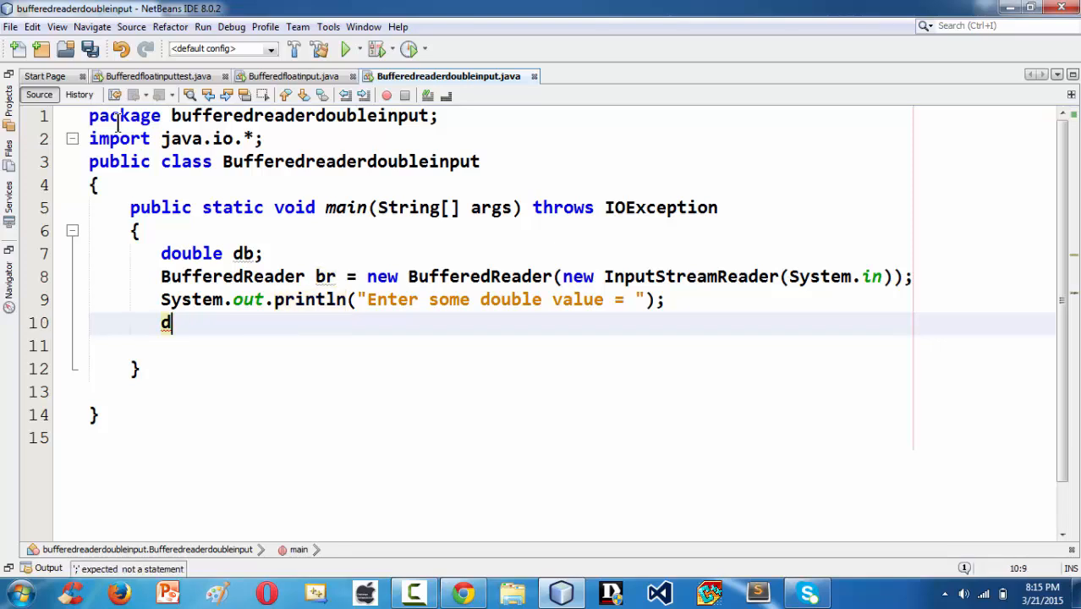
text(b =)
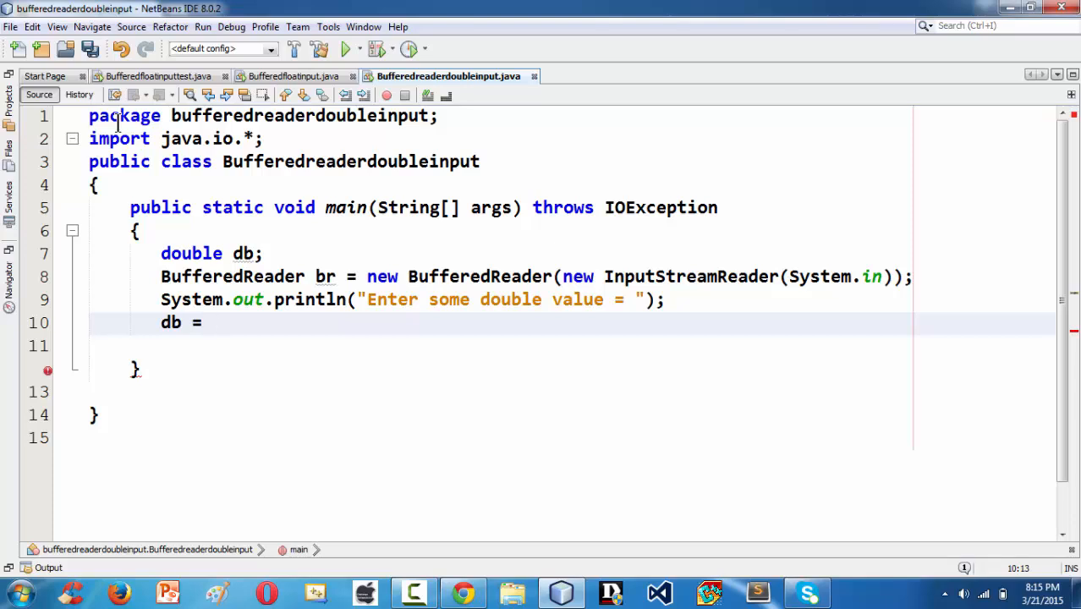
text(br)
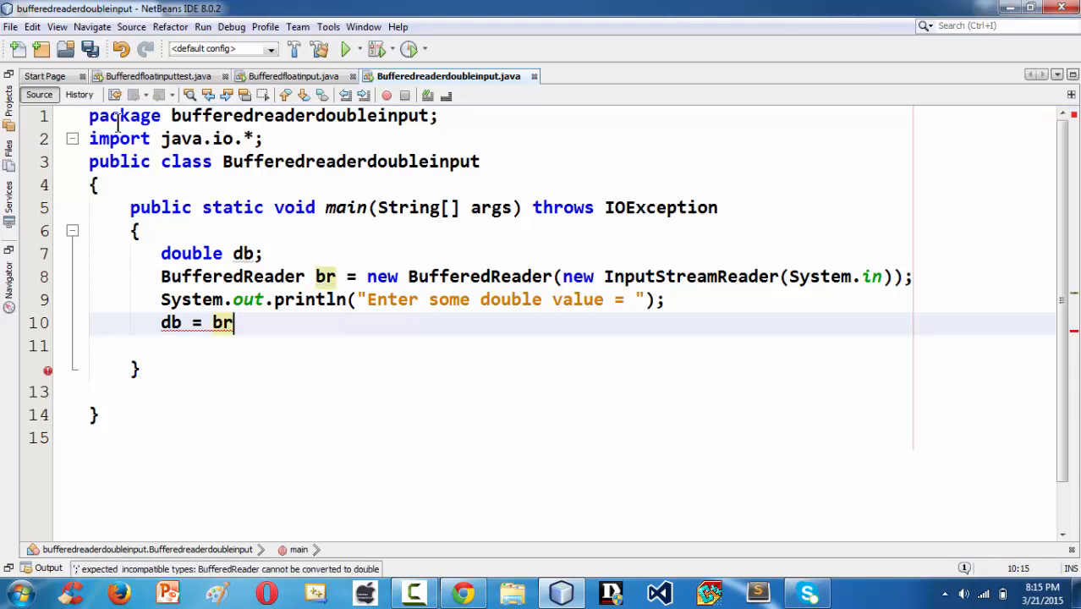
key(Backspace)
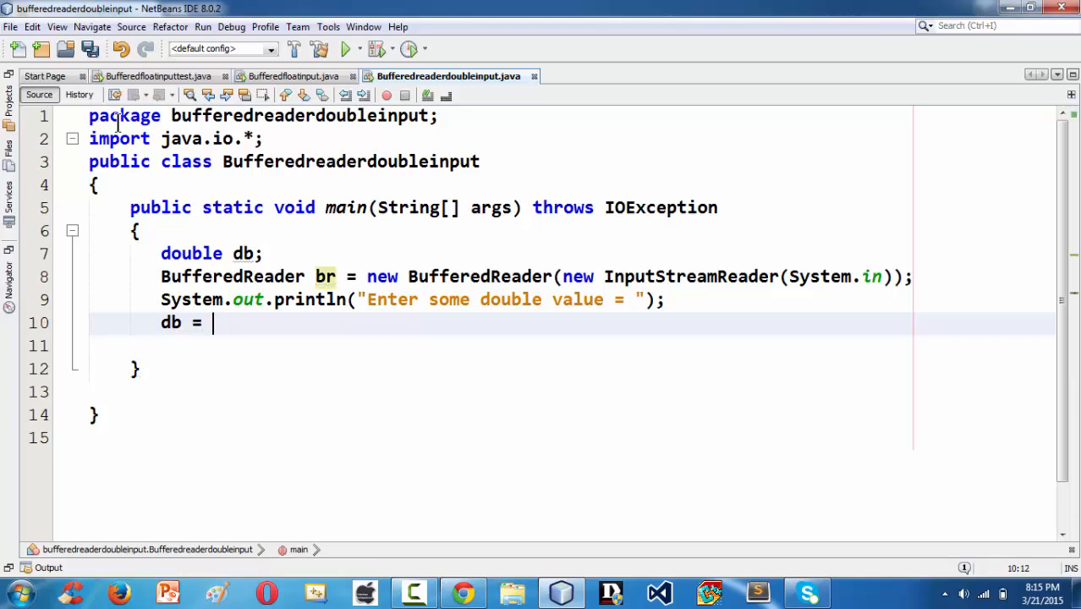
text(Doubl)
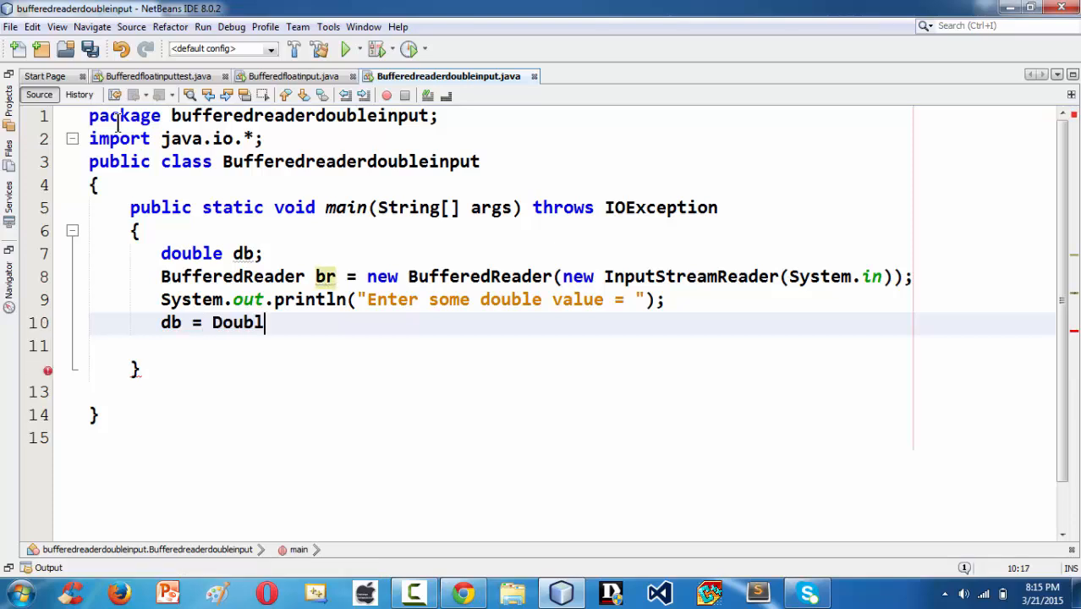
Step: Complete db = Double.parseDouble(br.readLine()); and begin the next System statement
text(e)
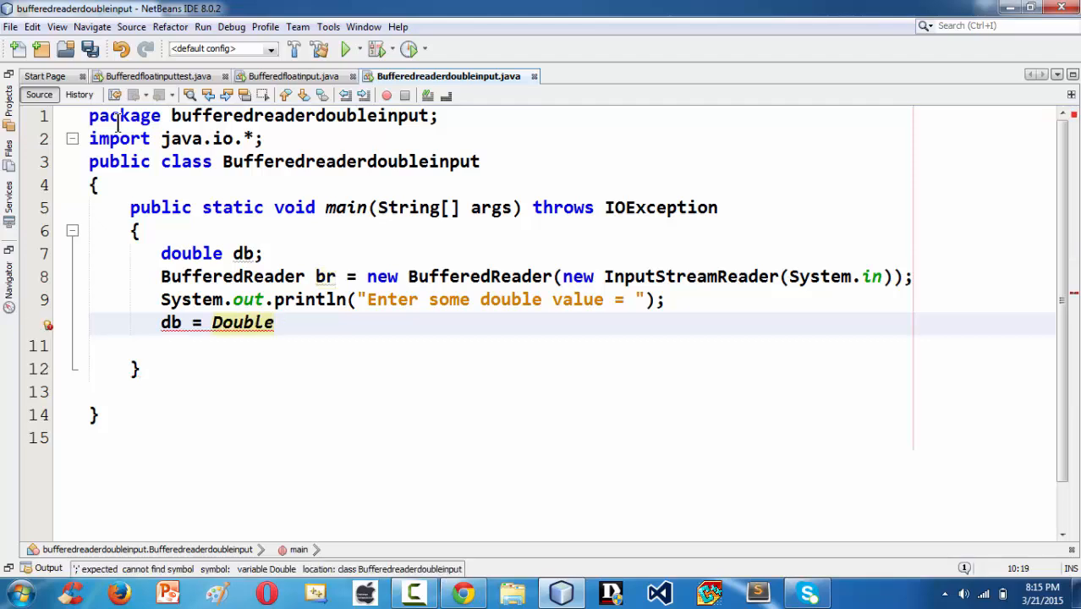
text(.parseDouble(null)
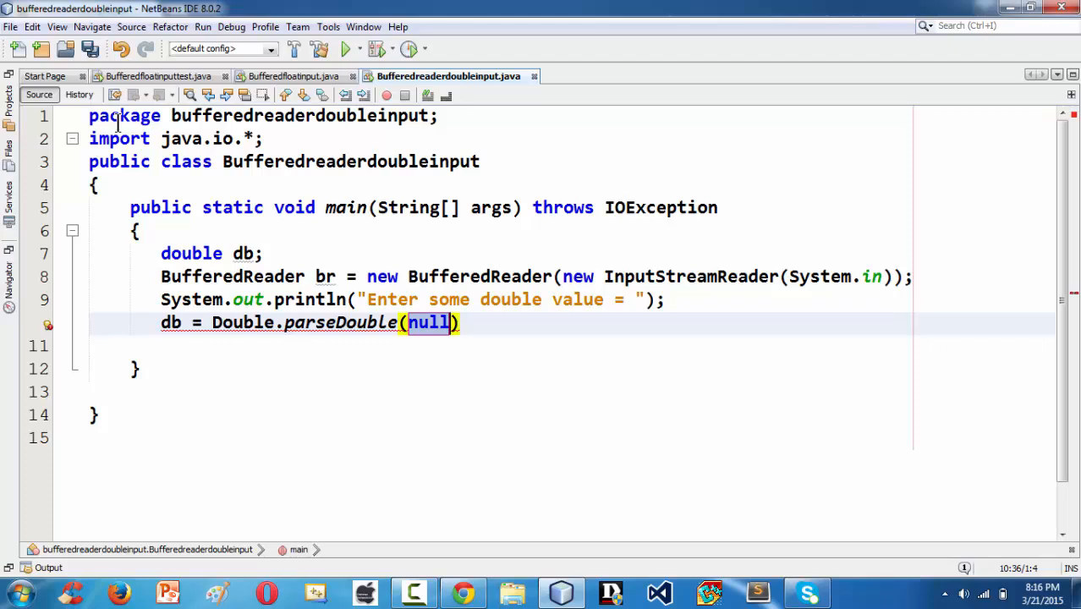
text(br)
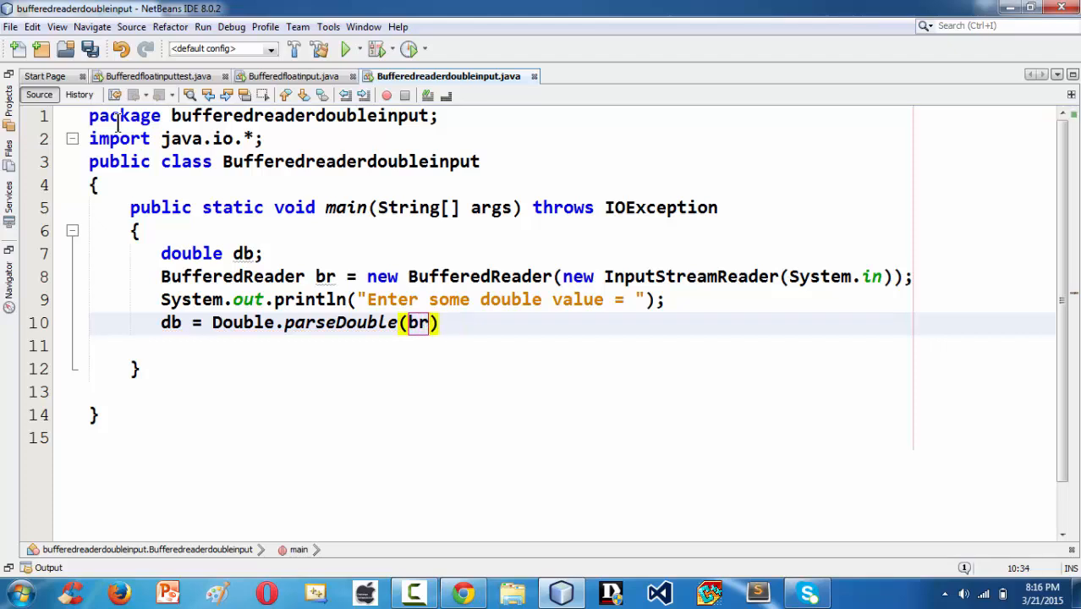
text(.readLine()
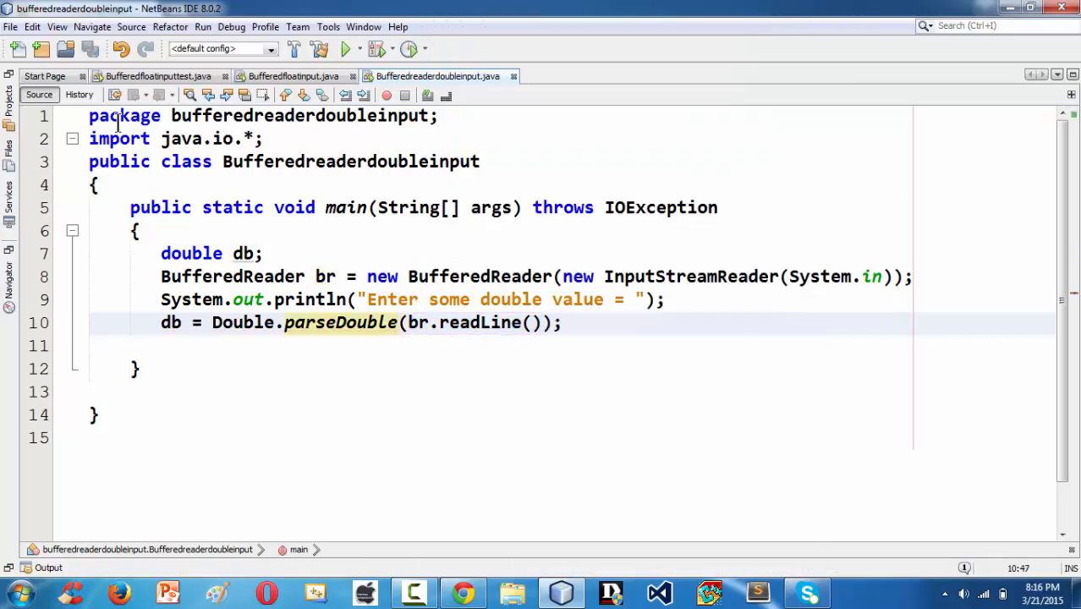
text(System.out)
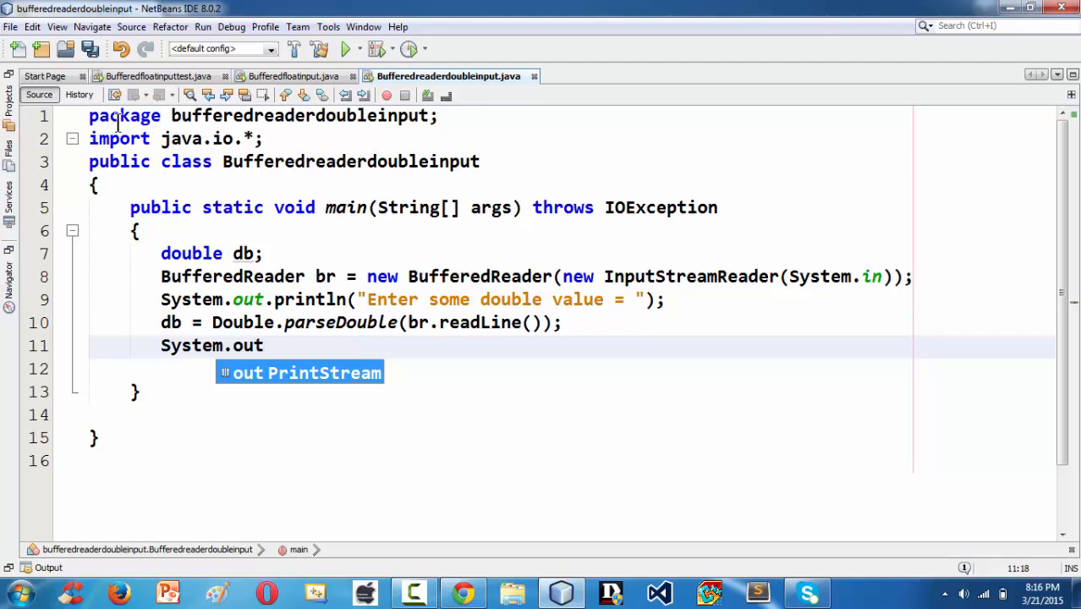
Step: Type System.out.println("The double value db = "+db); on line 11
text(.prin)
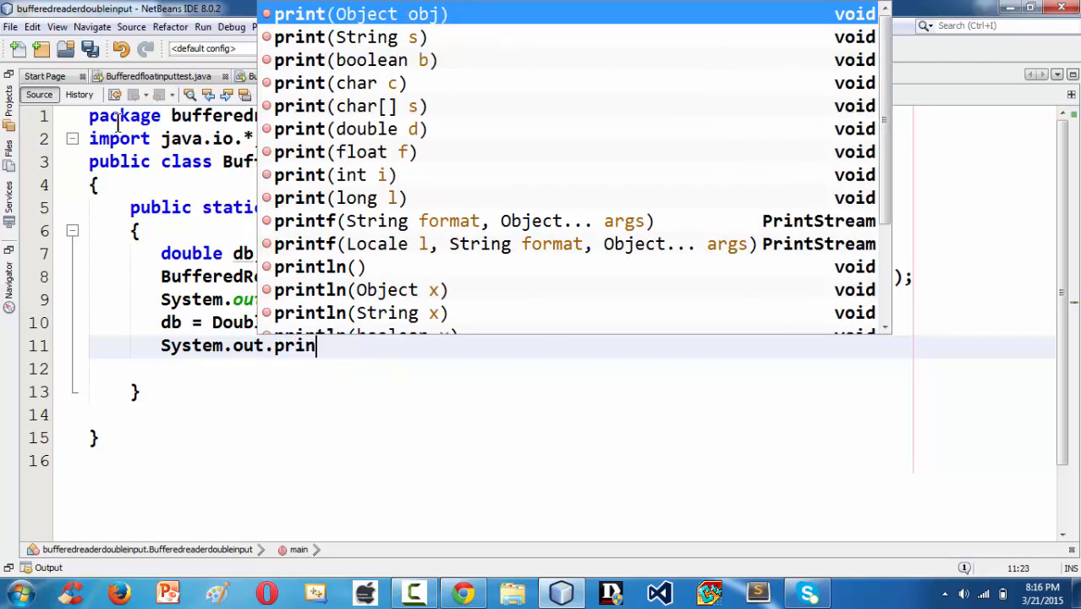
key(Backspace)
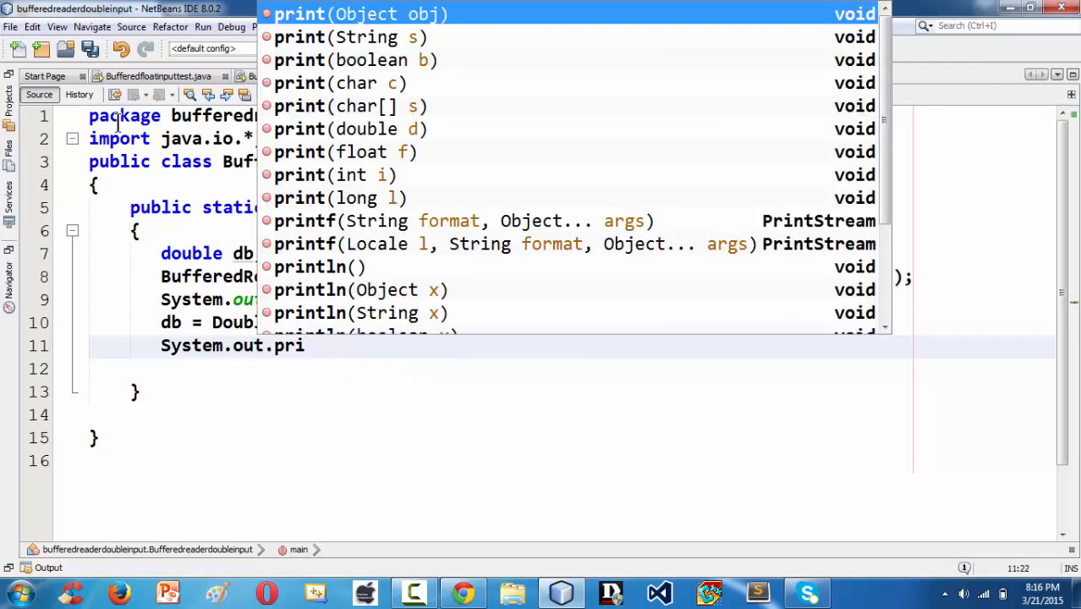
text(ntln();)
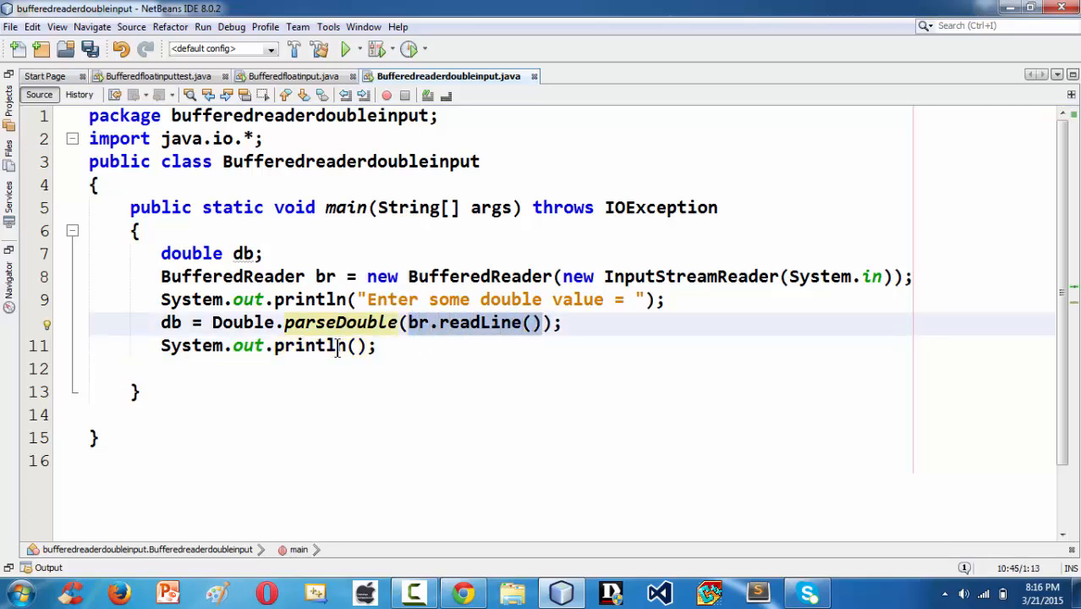
text("The do)
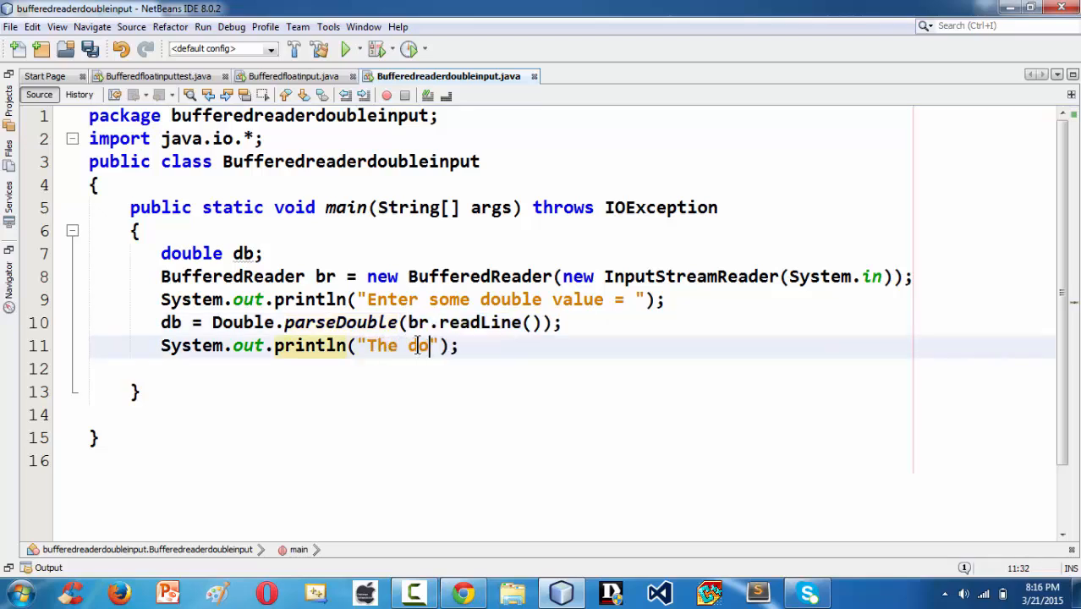
text(uble value)
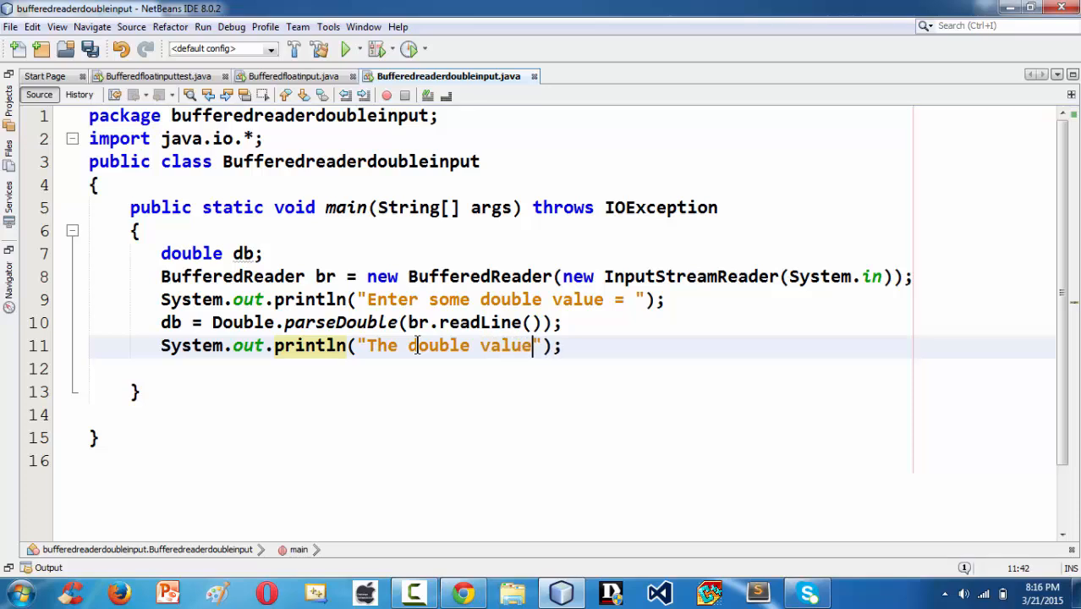
text(db =)
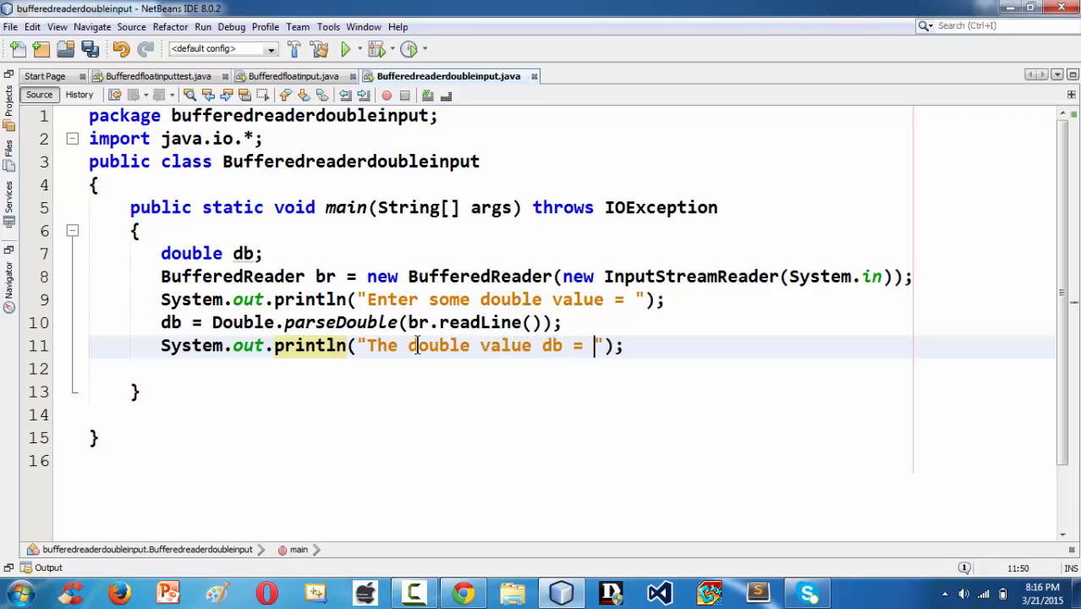
text(+db)
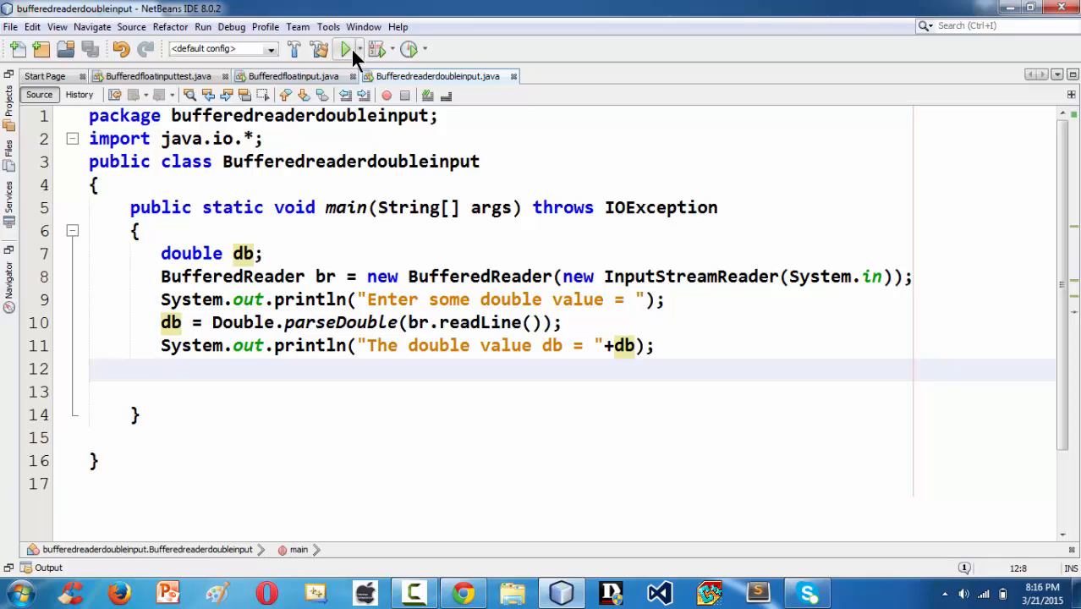
Step: Run the project and enter 3.14543 at the Output prompt
click(344, 48)
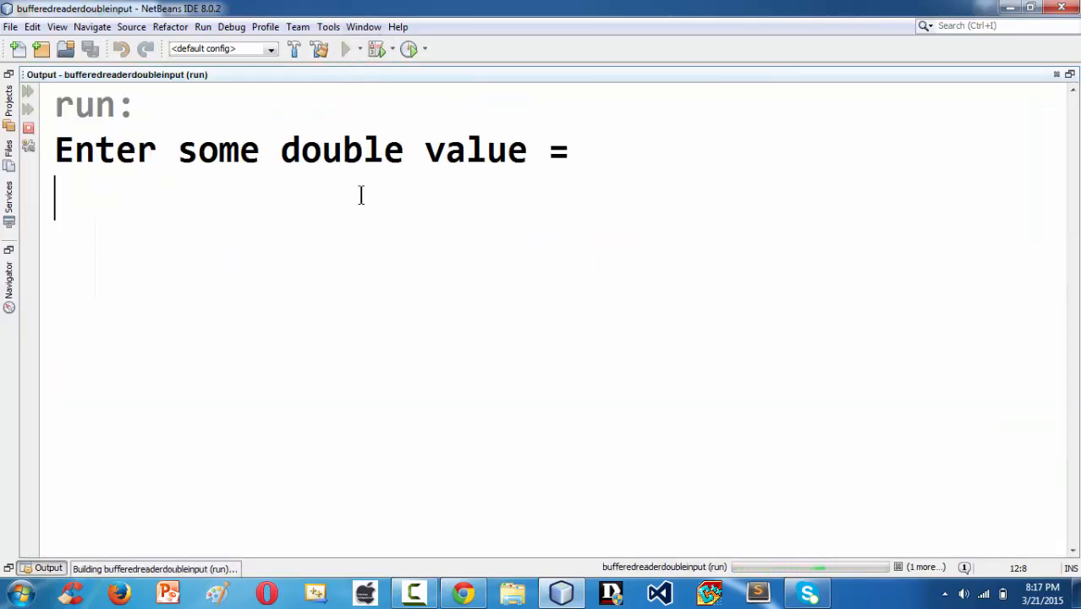
text(3.1)
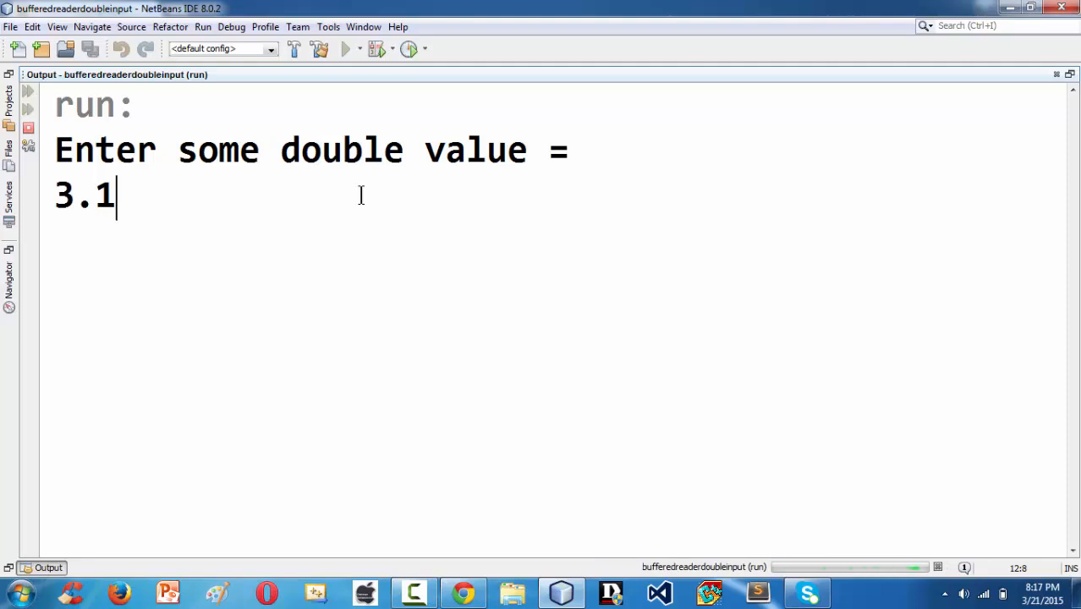
text(45)
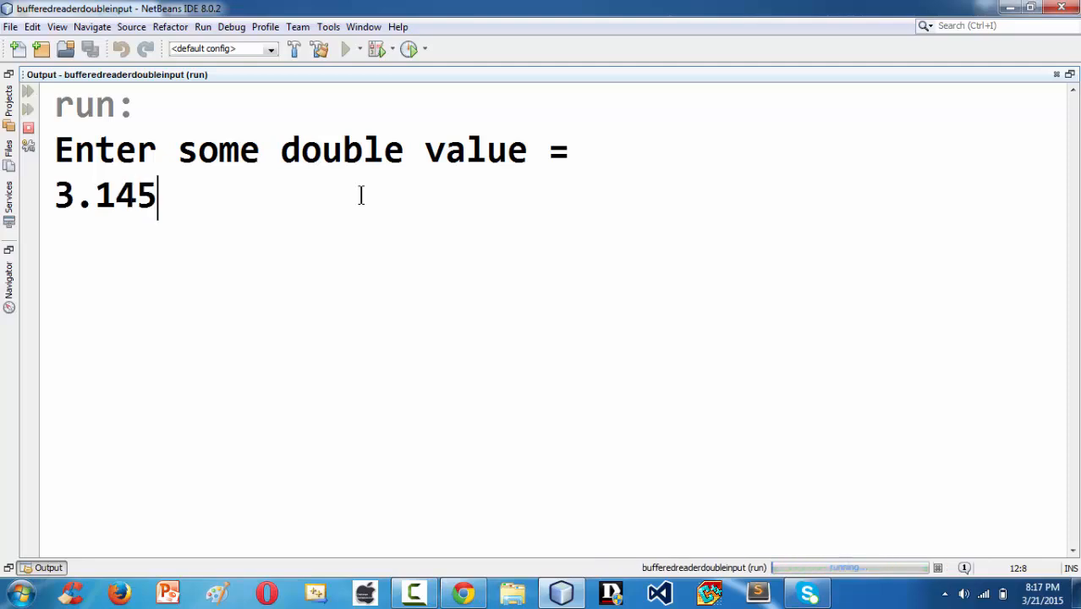
text(43)
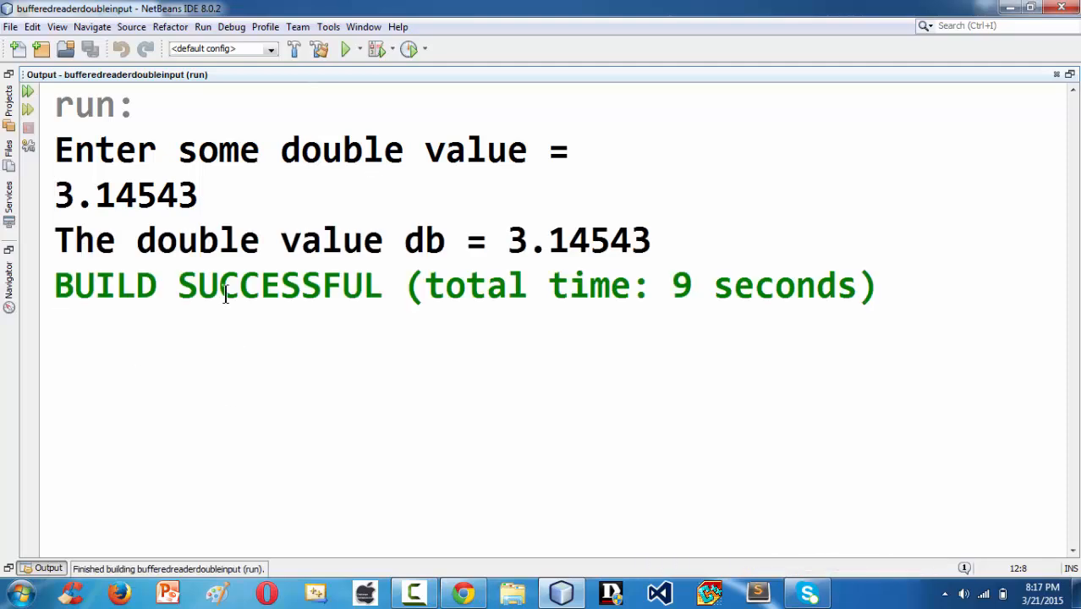
Step: Restore the Output window and click on br.readLine() in line 10
drag(55, 240, 528, 240)
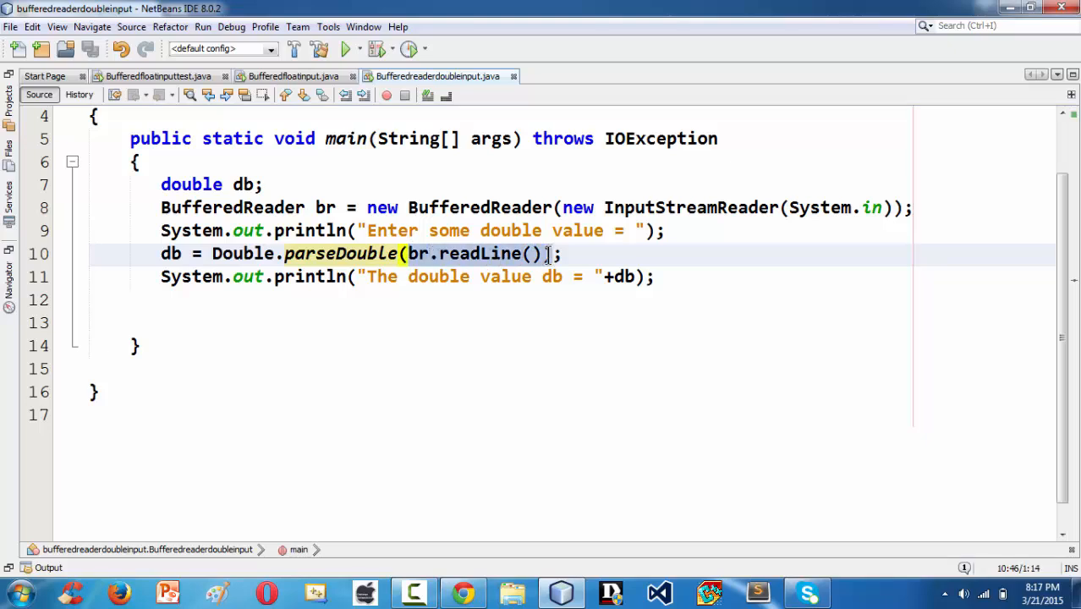
click(535, 253)
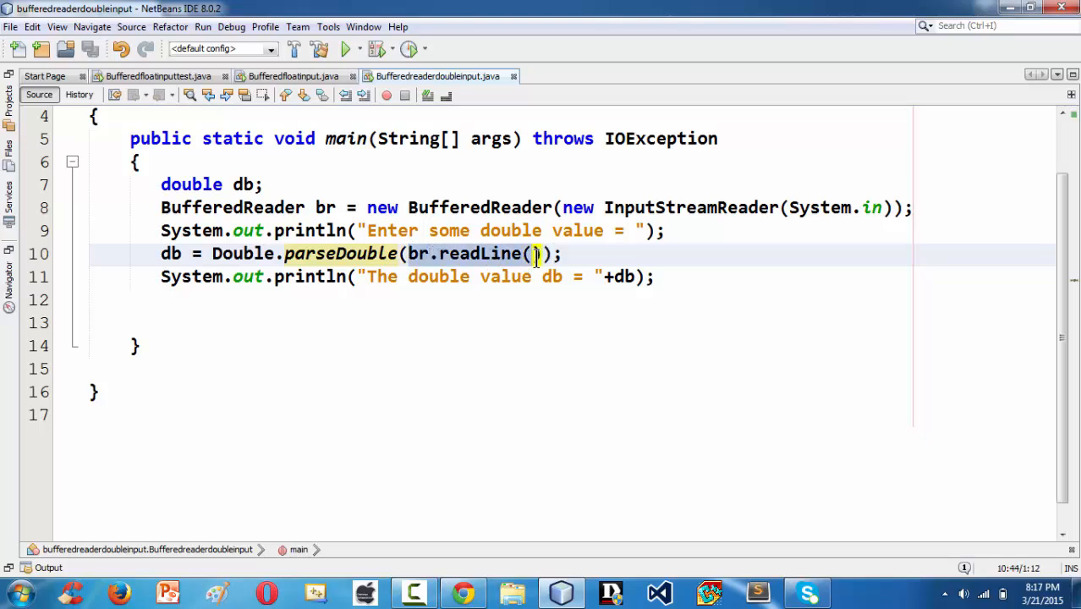